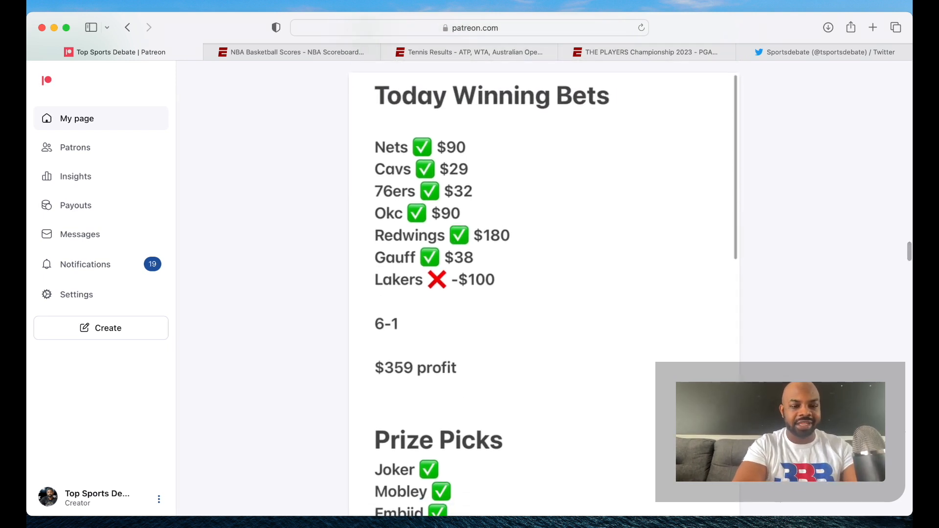
pyautogui.moveTo(511, 199)
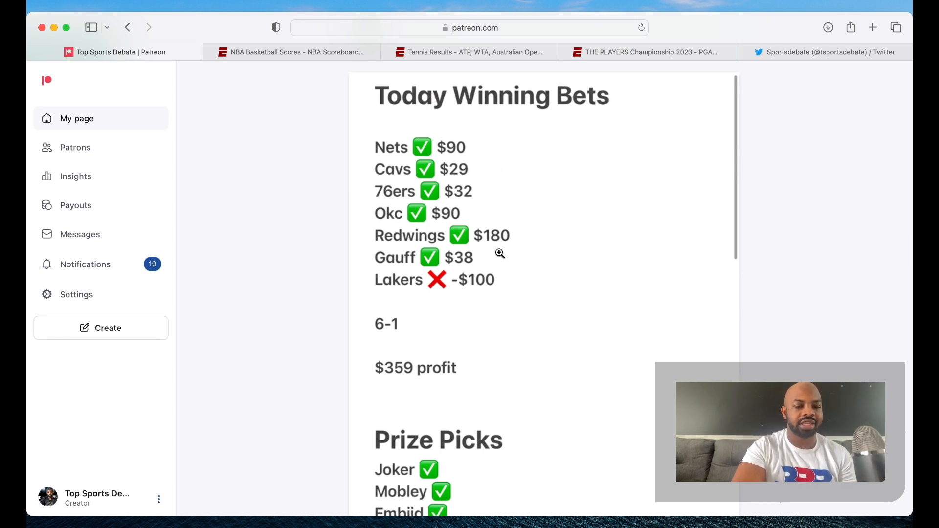
pyautogui.moveTo(529, 239)
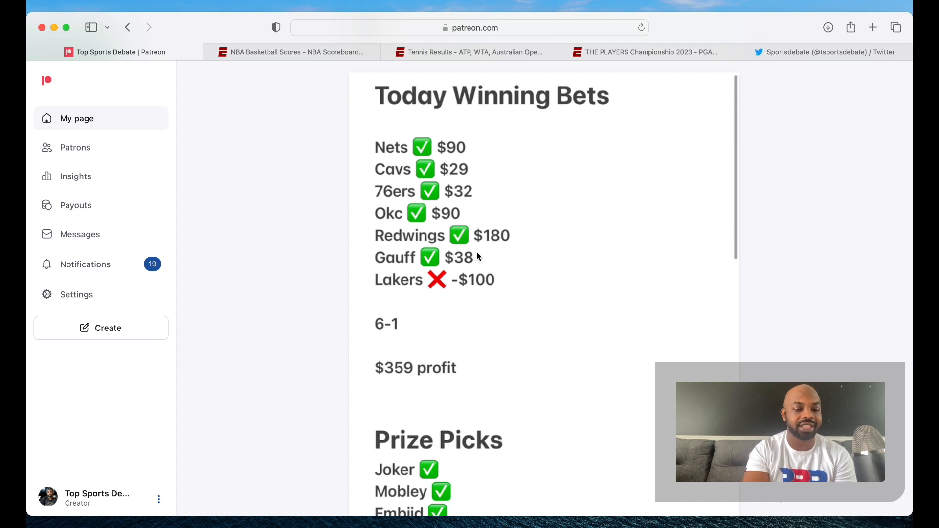
# Step: Scroll the page, then bring up the Sportsdebate Twitter profile
pyautogui.scroll(-3)
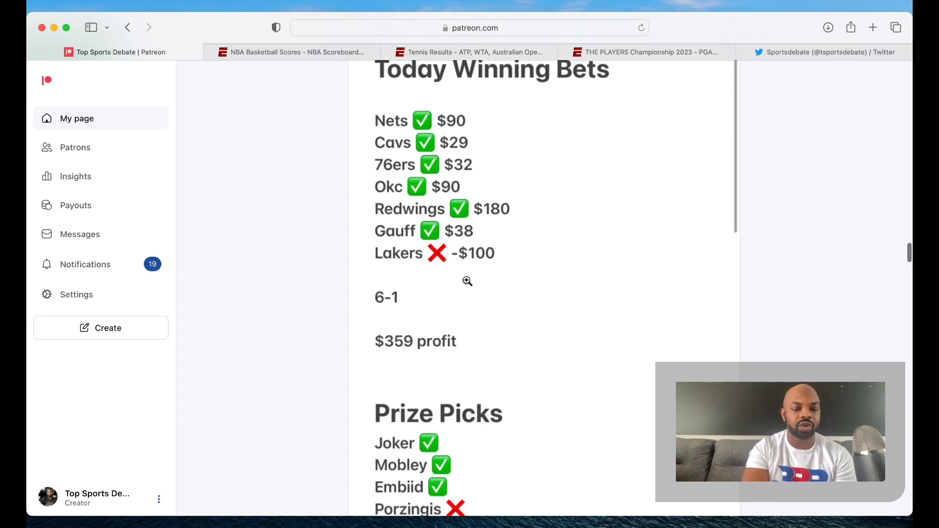
pyautogui.scroll(-3)
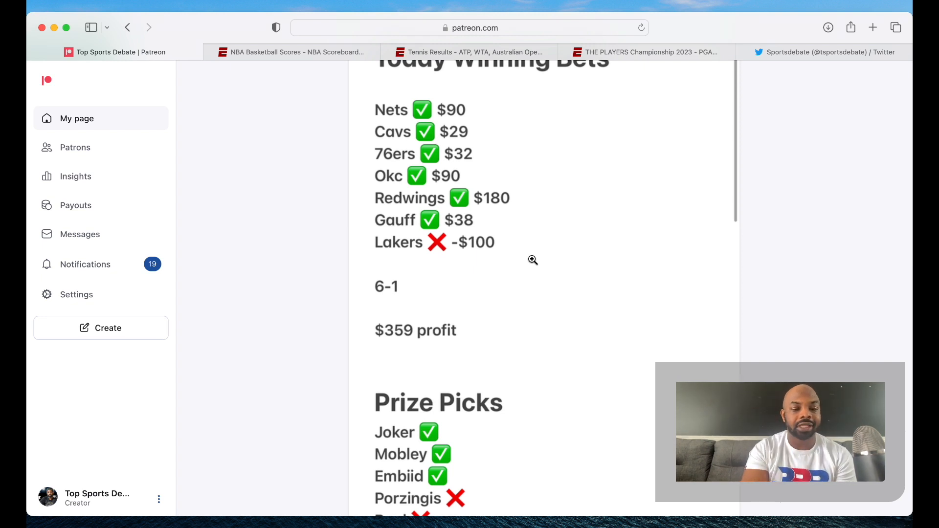
pyautogui.scroll(-3)
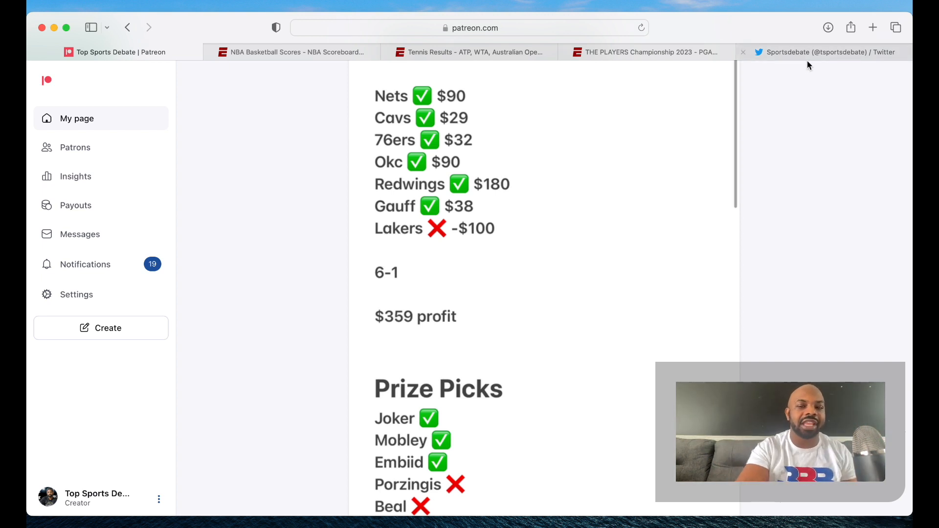
pyautogui.click(827, 53)
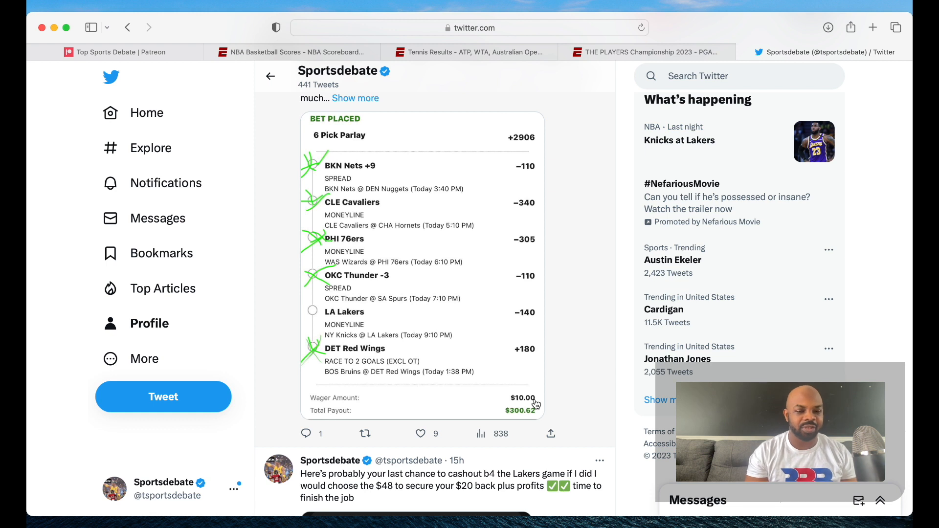
pyautogui.moveTo(512, 162)
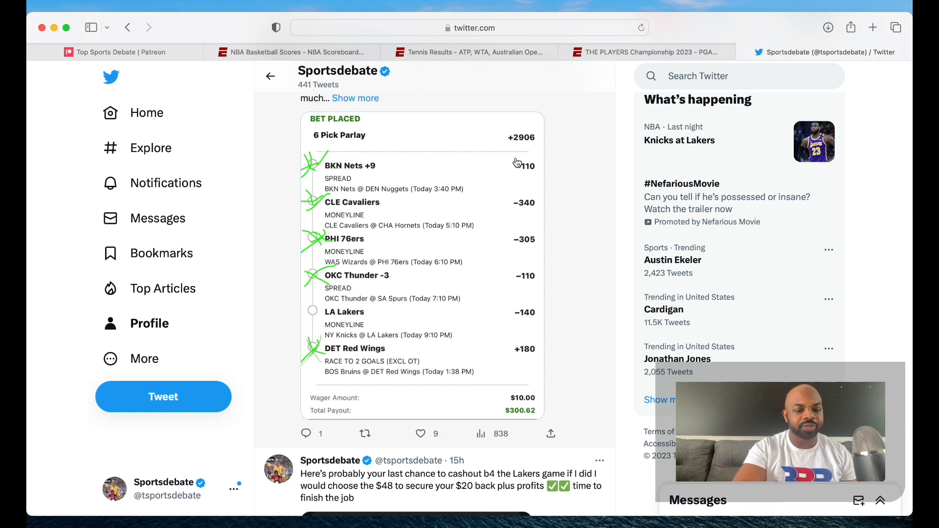
pyautogui.moveTo(528, 430)
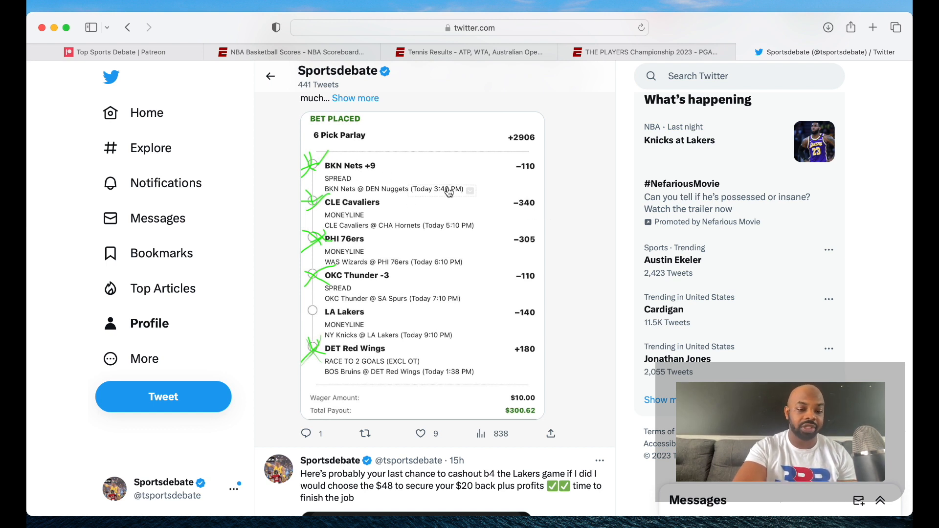
pyautogui.moveTo(433, 176)
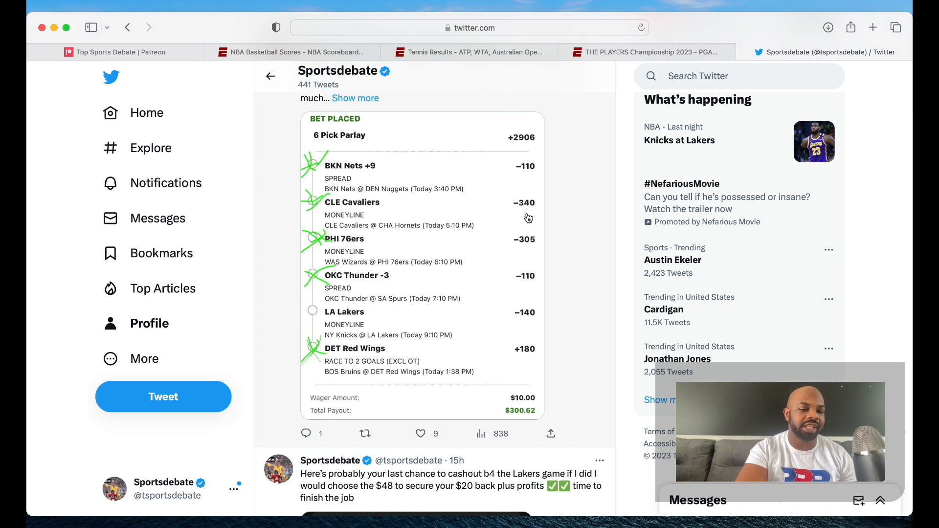
pyautogui.moveTo(498, 268)
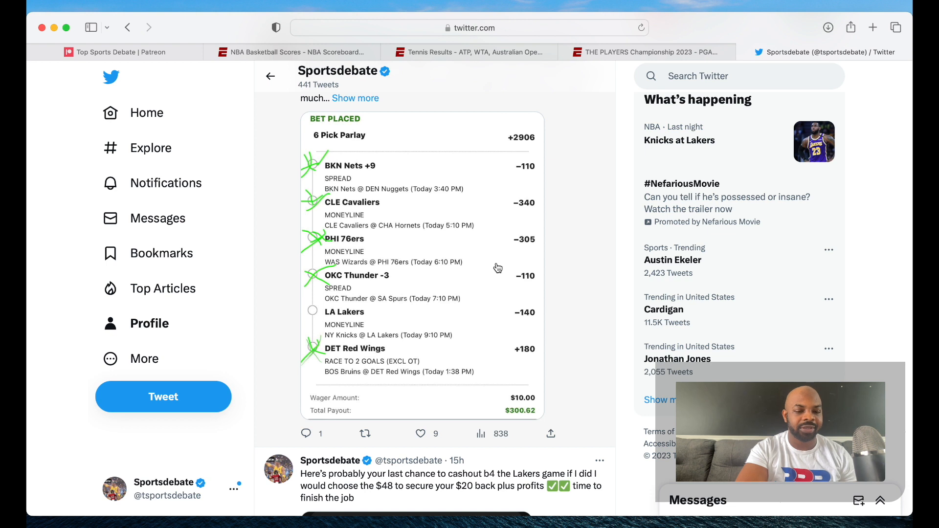
pyautogui.moveTo(524, 305)
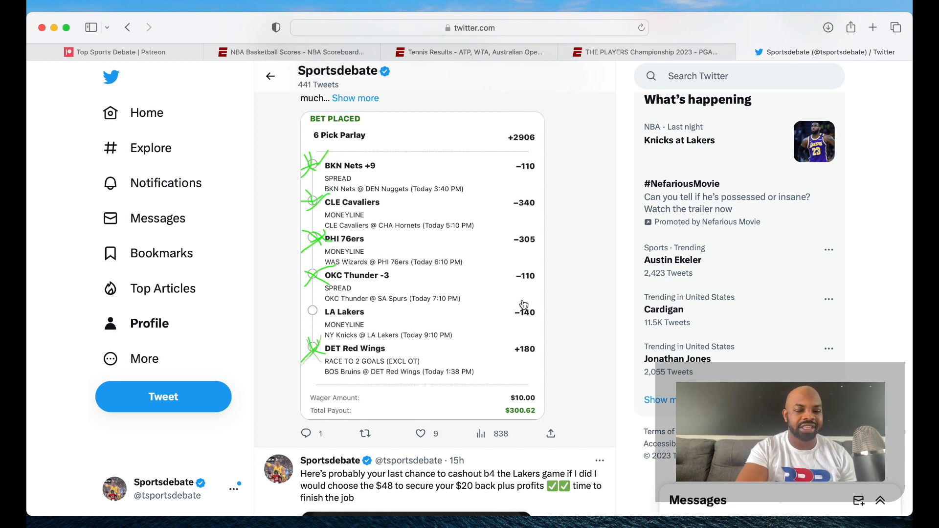
pyautogui.moveTo(511, 340)
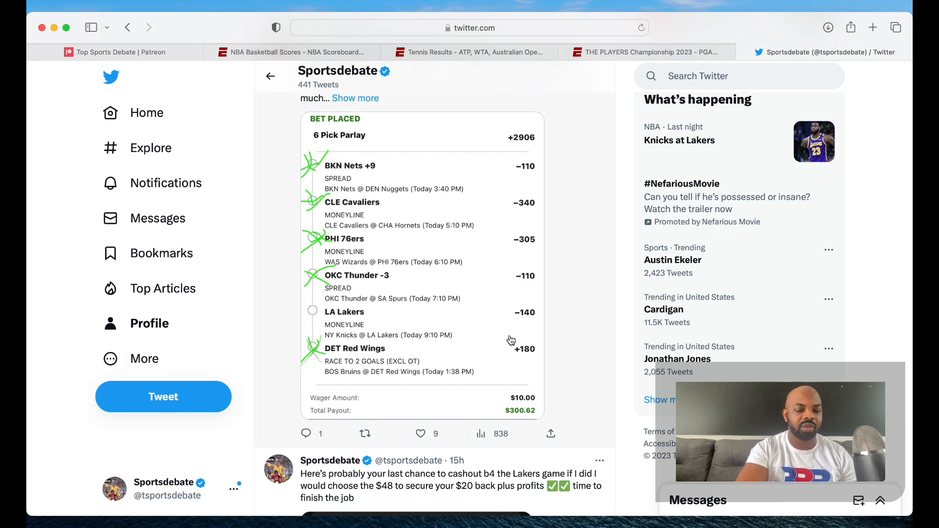
pyautogui.moveTo(492, 319)
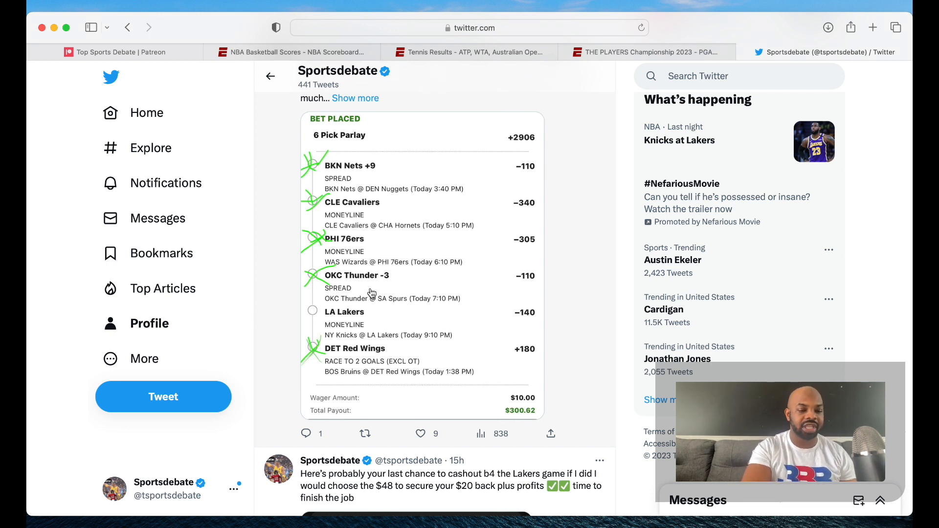
pyautogui.moveTo(421, 380)
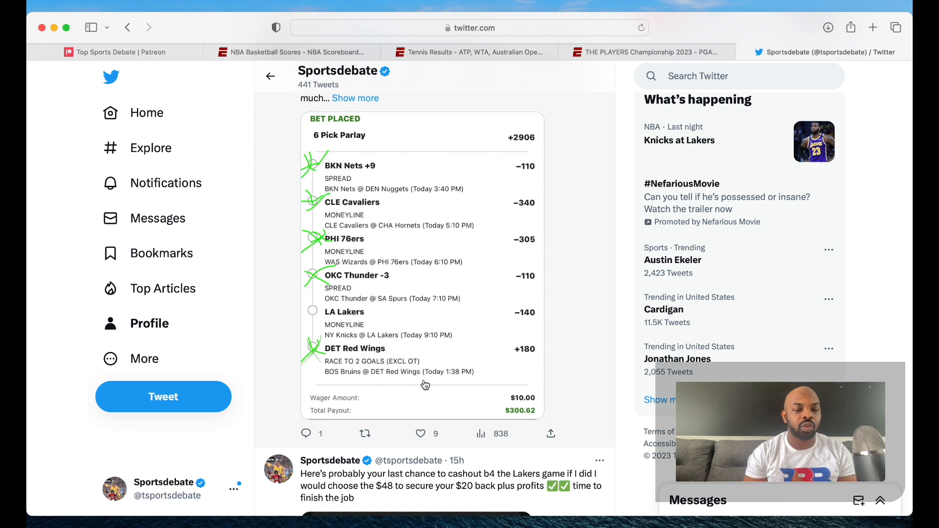
pyautogui.moveTo(446, 403)
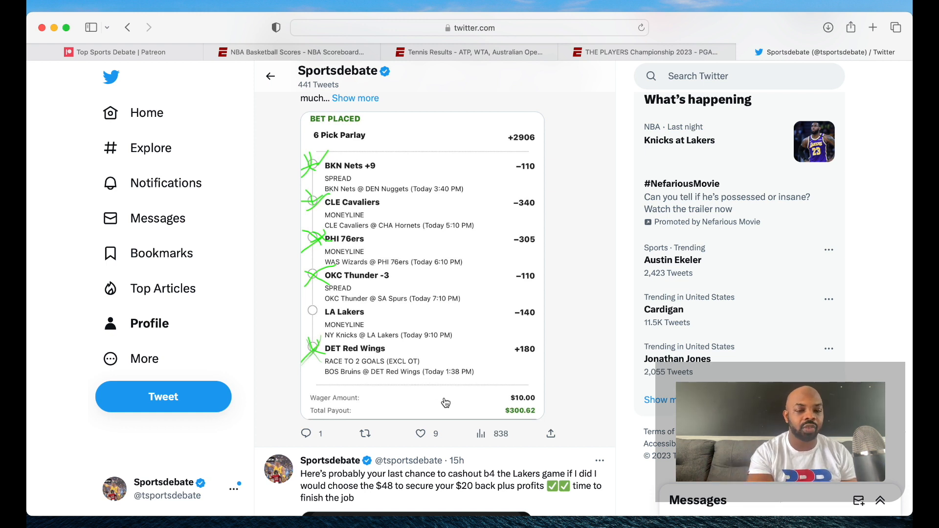
pyautogui.moveTo(541, 408)
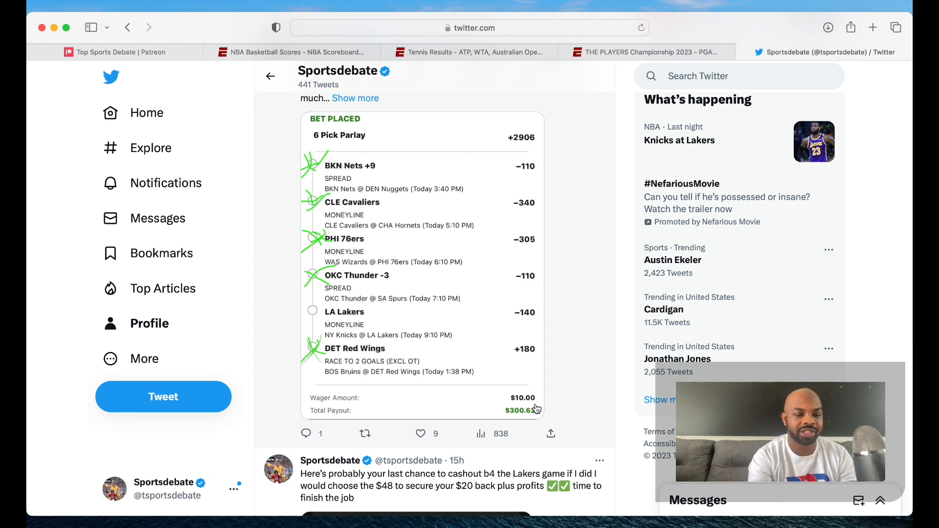
# Step: Browse the tweet's parlay slip photos, then return to the Sportsdebate profile
pyautogui.scroll(-3)
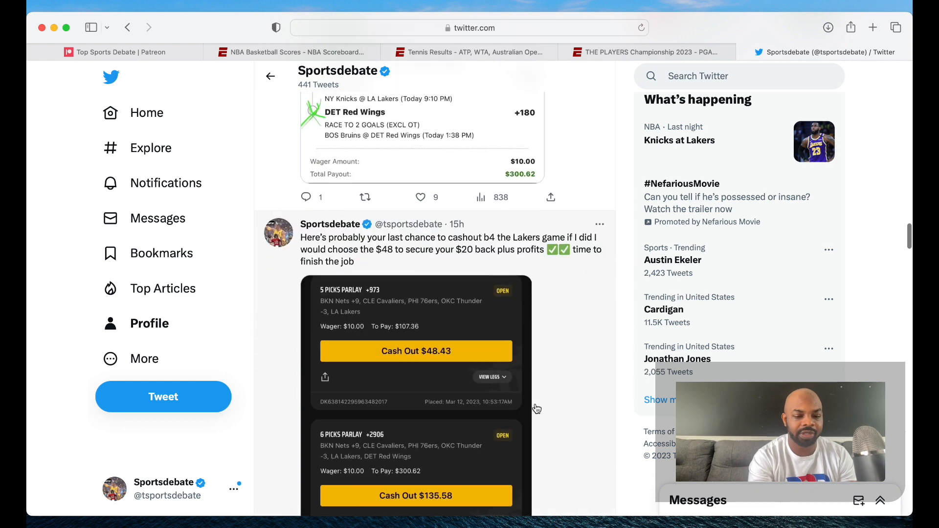
pyautogui.scroll(-3)
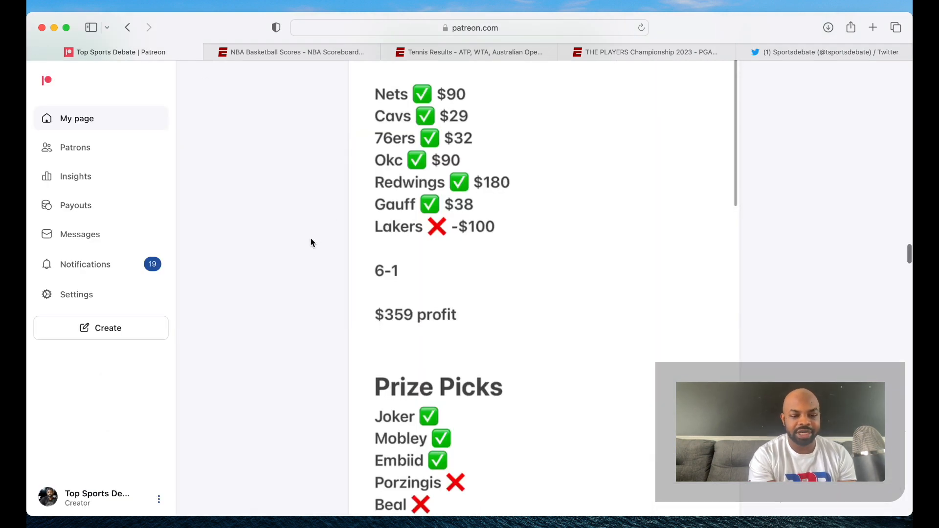
pyautogui.scroll(-3)
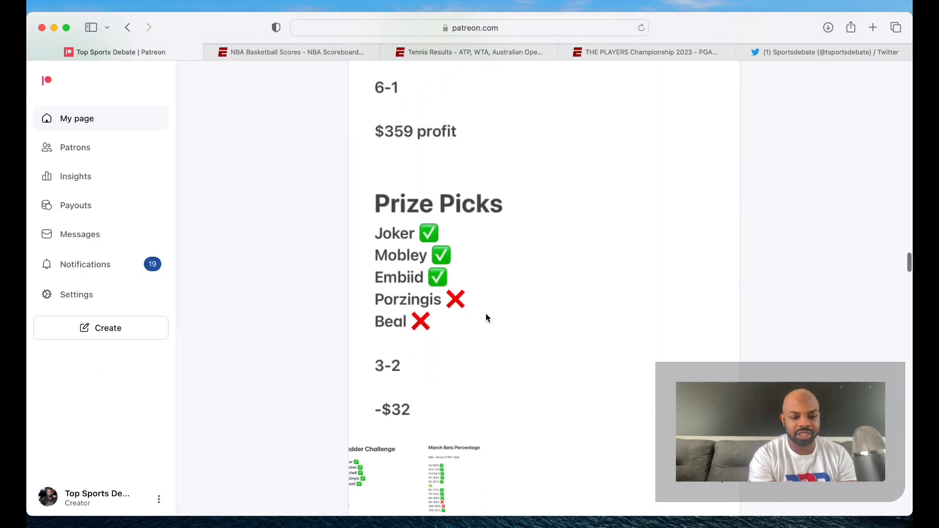
pyautogui.scroll(-3)
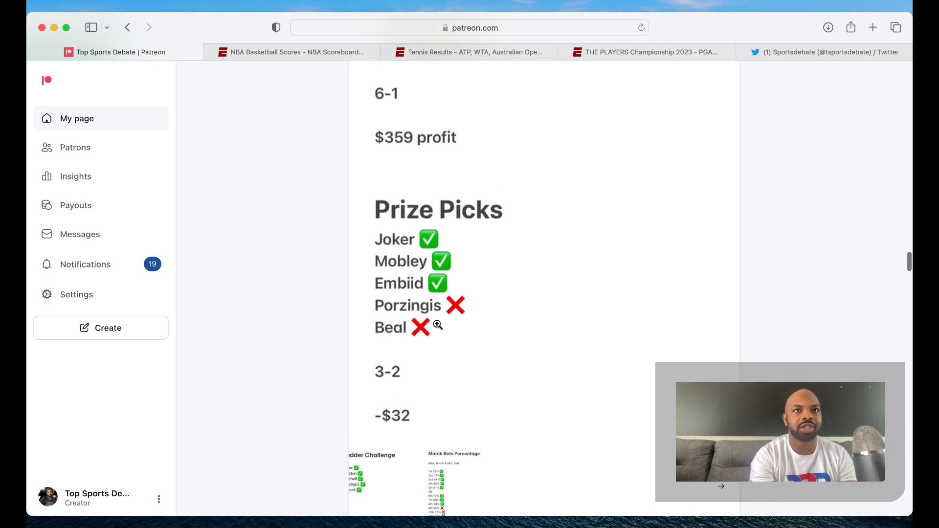
pyautogui.scroll(3)
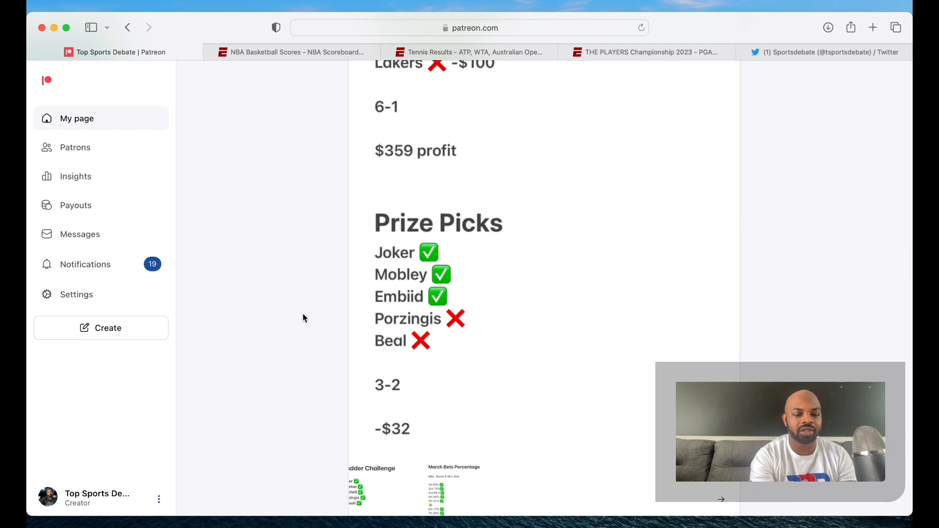
pyautogui.scroll(-3)
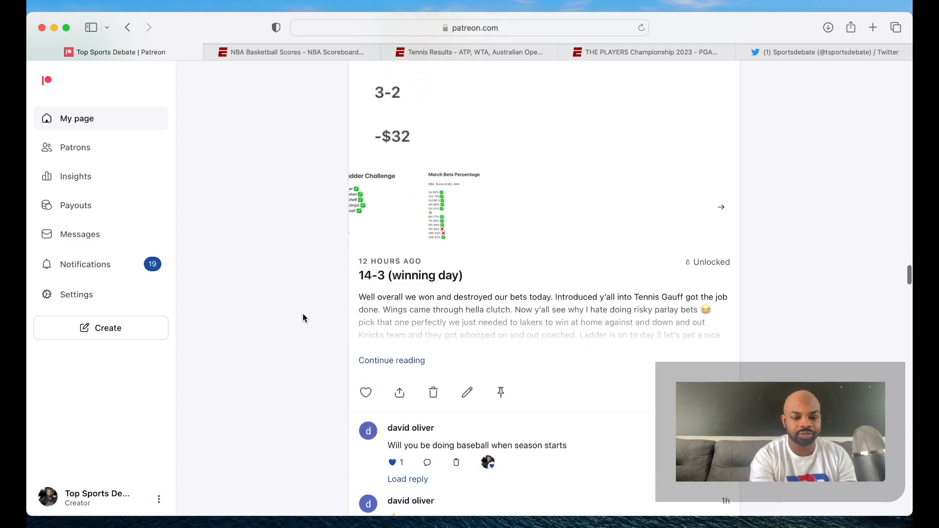
pyautogui.scroll(3)
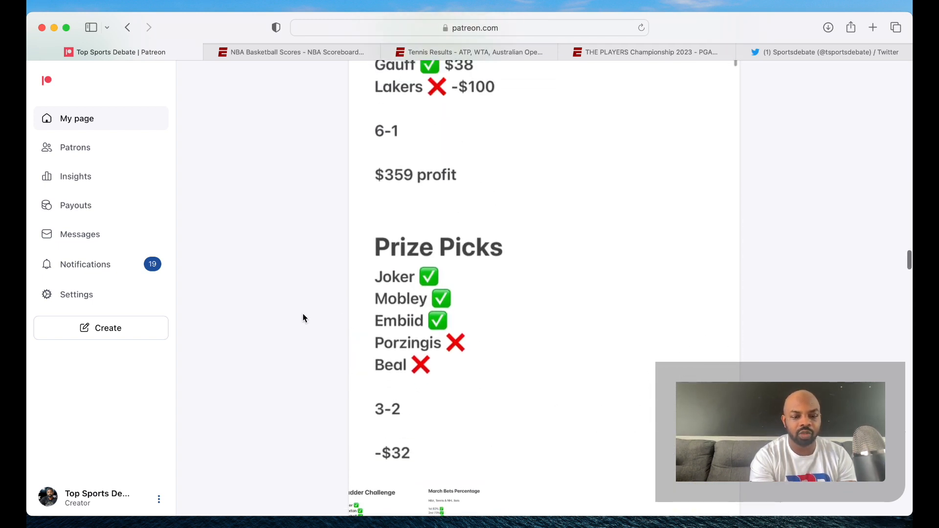
pyautogui.scroll(-3)
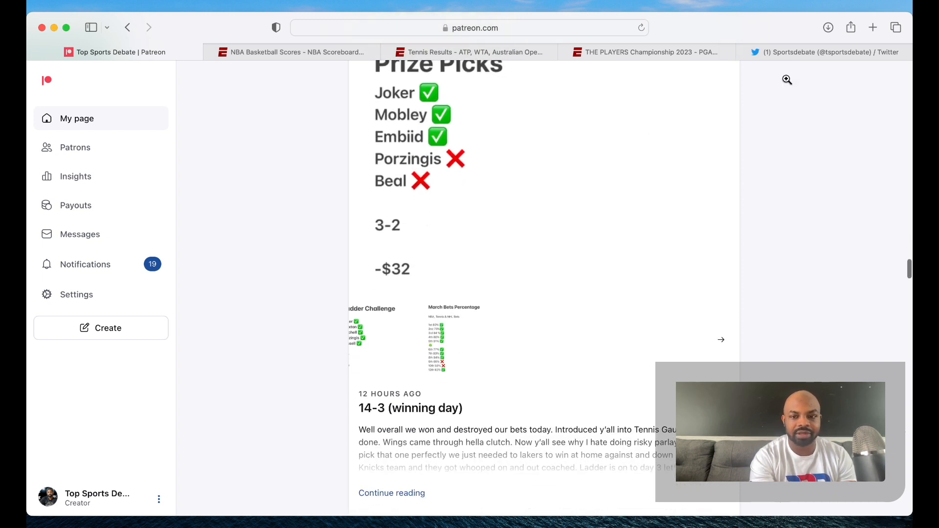
pyautogui.click(831, 51)
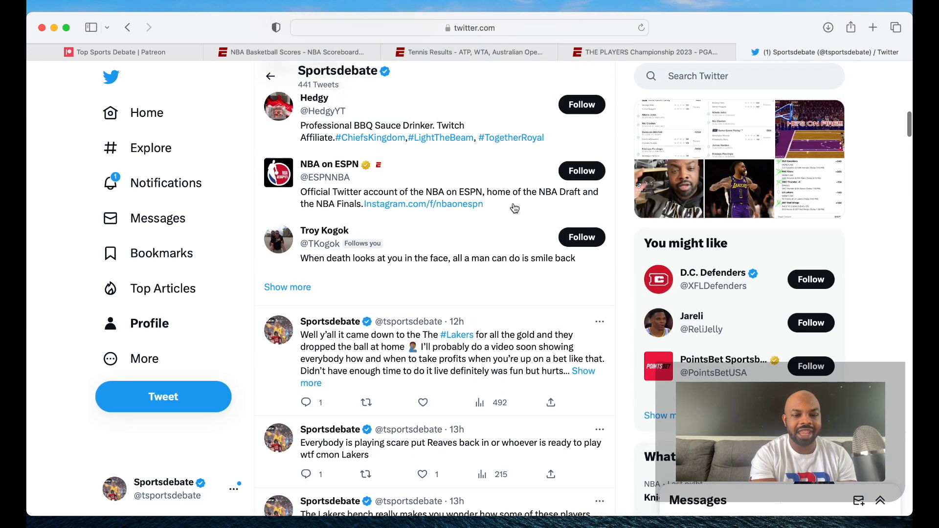
pyautogui.scroll(-3)
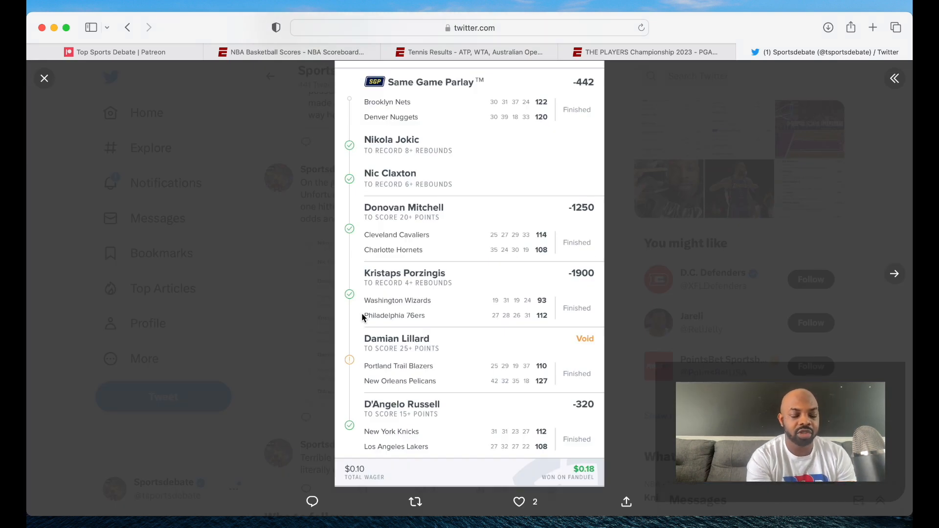
pyautogui.moveTo(434, 171)
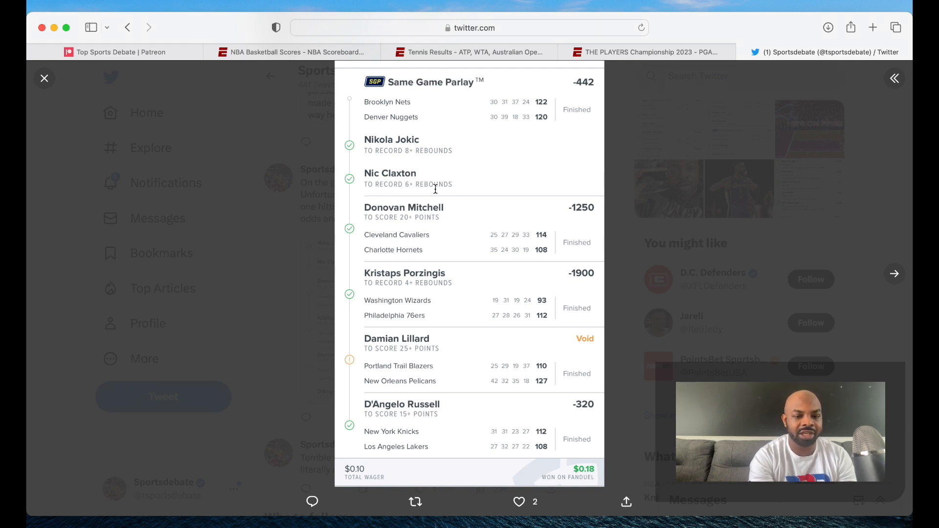
pyautogui.moveTo(492, 225)
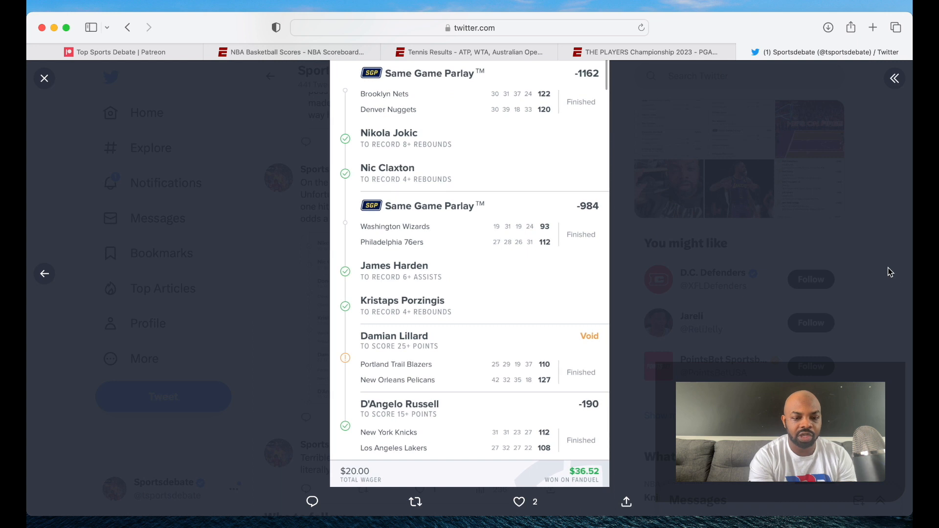
pyautogui.moveTo(748, 174)
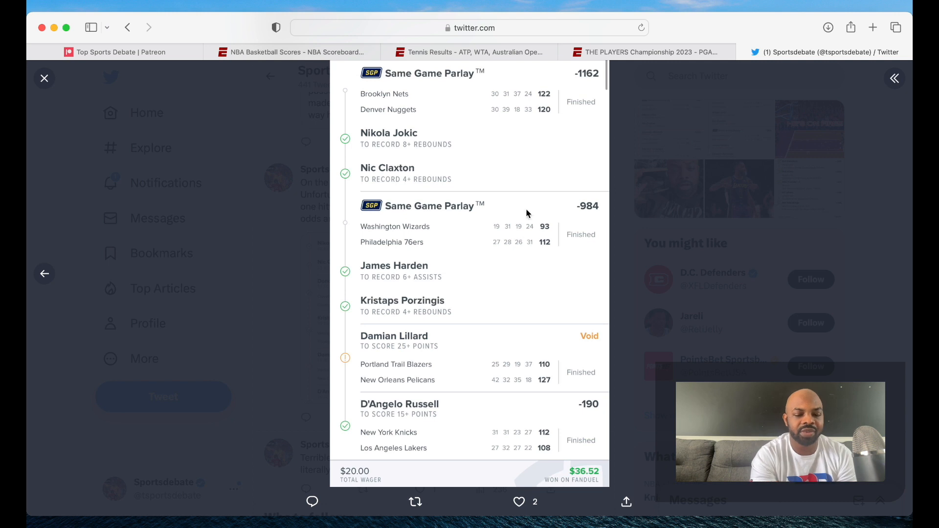
pyautogui.moveTo(665, 473)
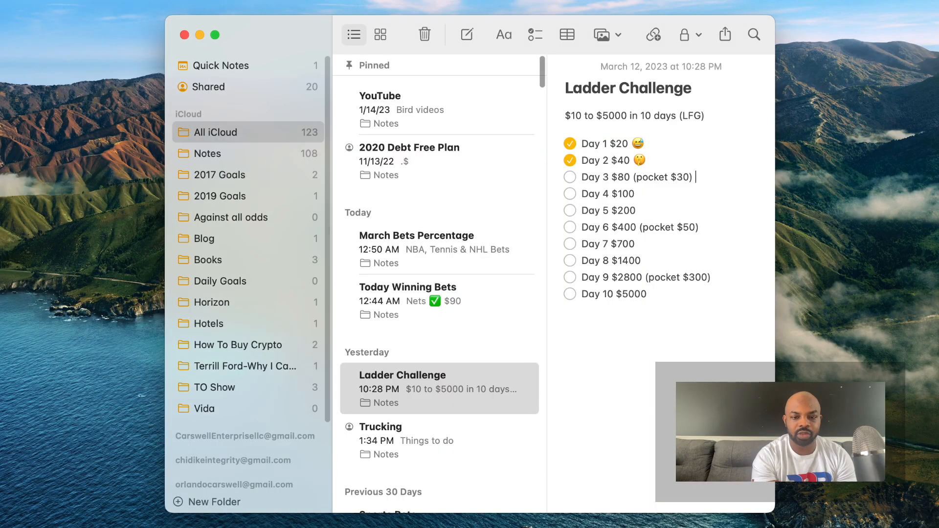
pyautogui.moveTo(711, 151)
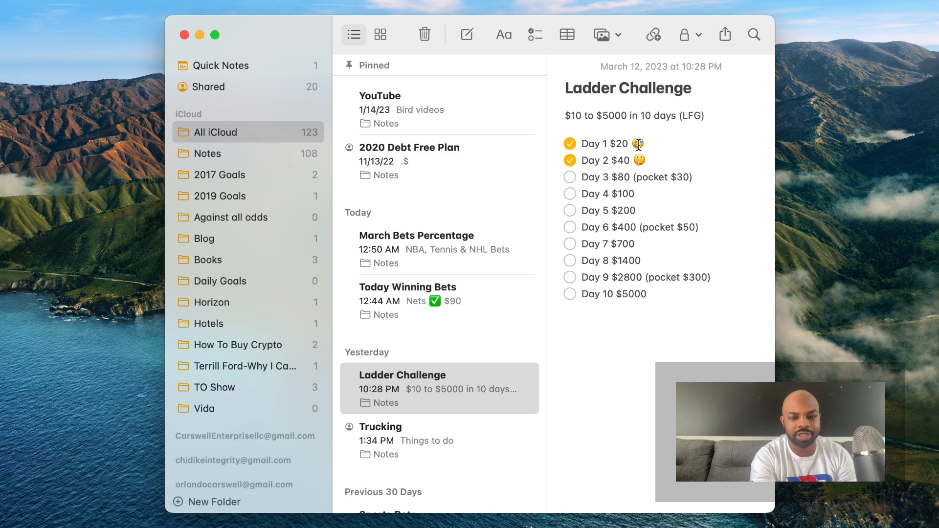
# Step: Open the Ladder Challenge note showing Days 1–2 checked off toward $5000
pyautogui.click(703, 177)
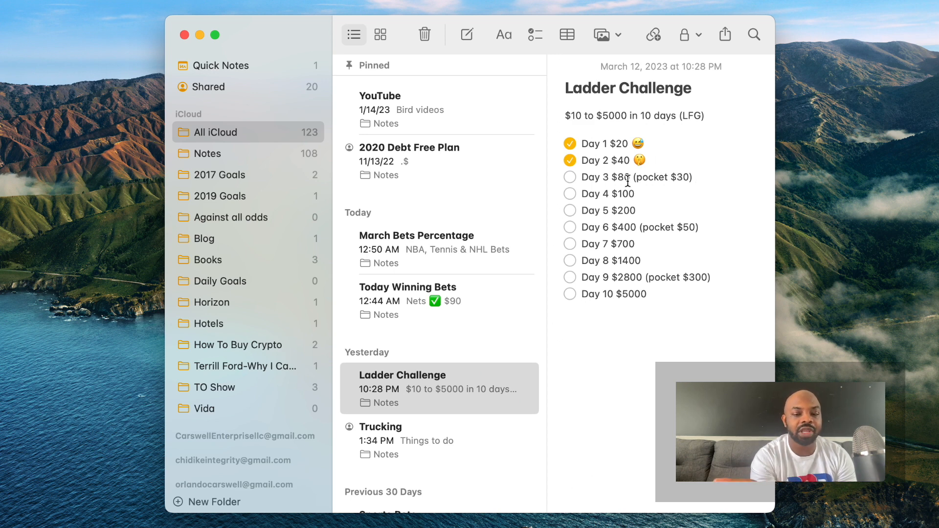
pyautogui.moveTo(728, 175)
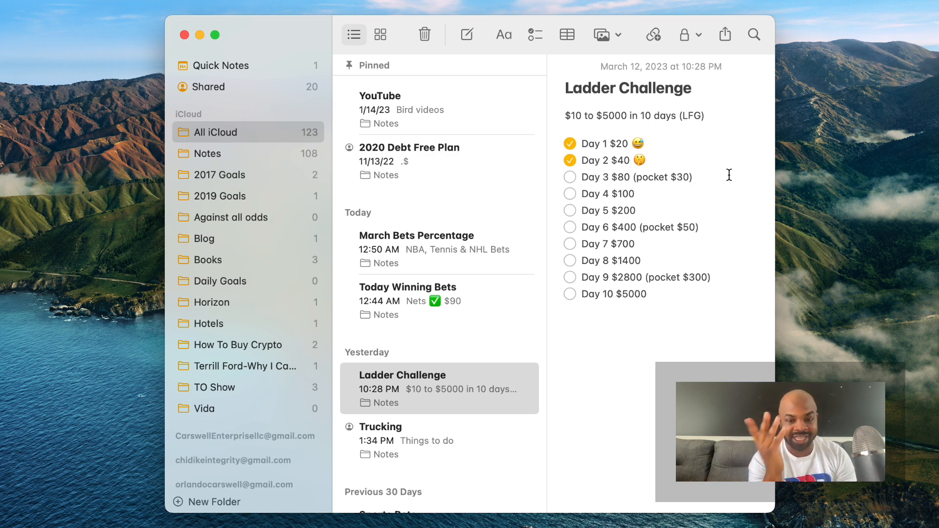
pyautogui.moveTo(701, 182)
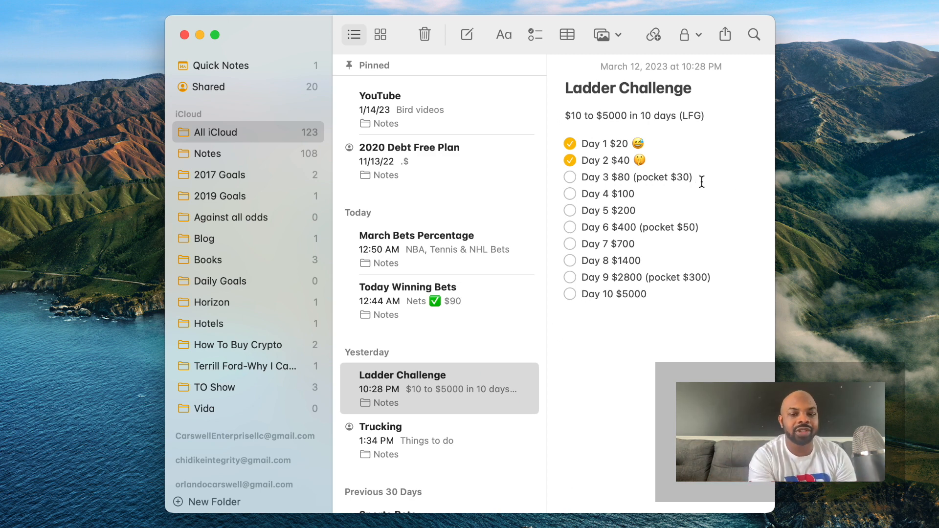
pyautogui.moveTo(741, 188)
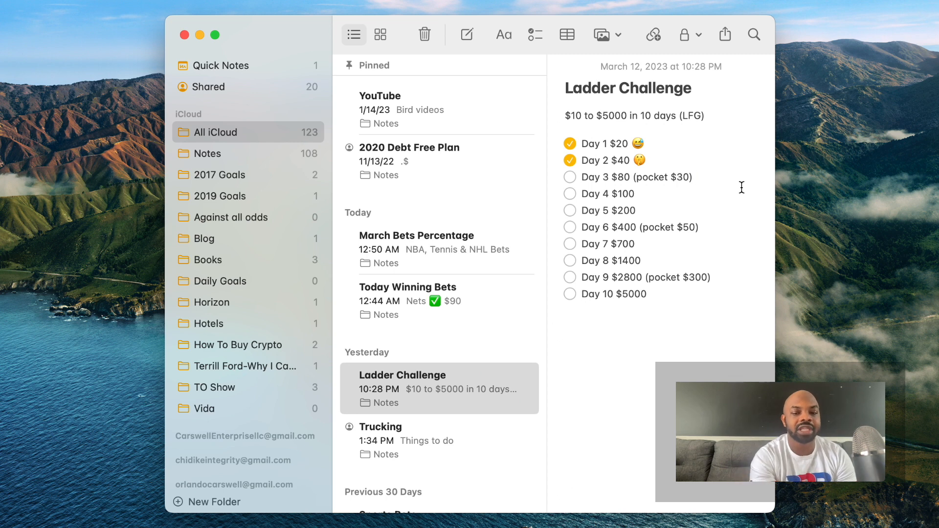
pyautogui.click(692, 177)
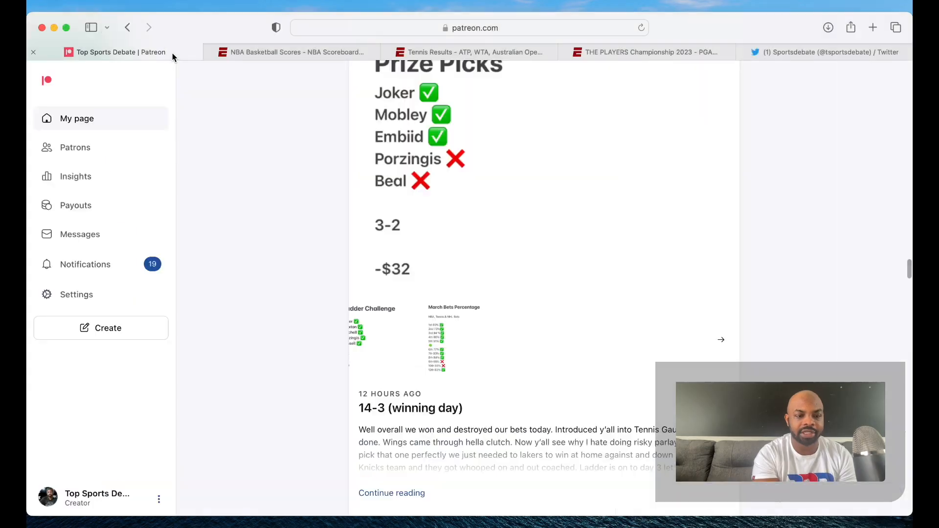
# Step: Scroll Patreon to the 5 Leg Same Game Parlay+ slip, $40 paying $80.06
pyautogui.scroll(3)
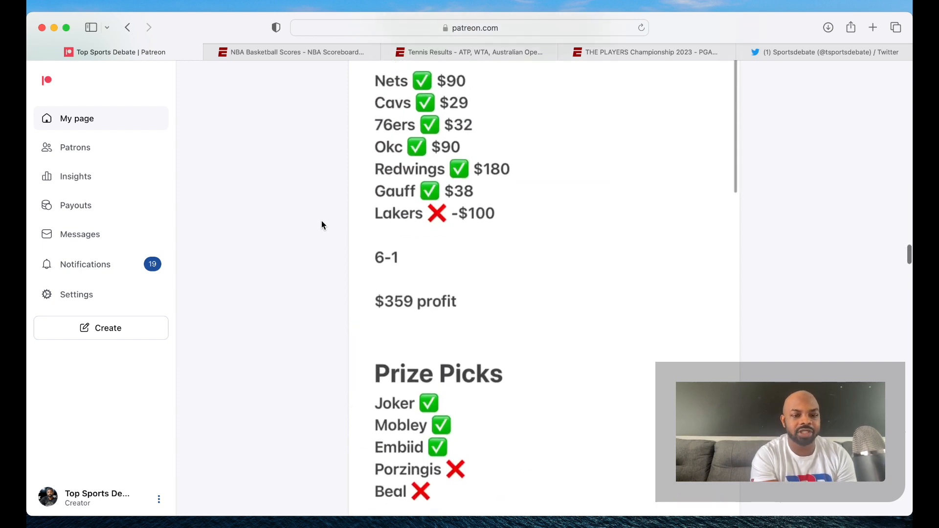
pyautogui.scroll(-3)
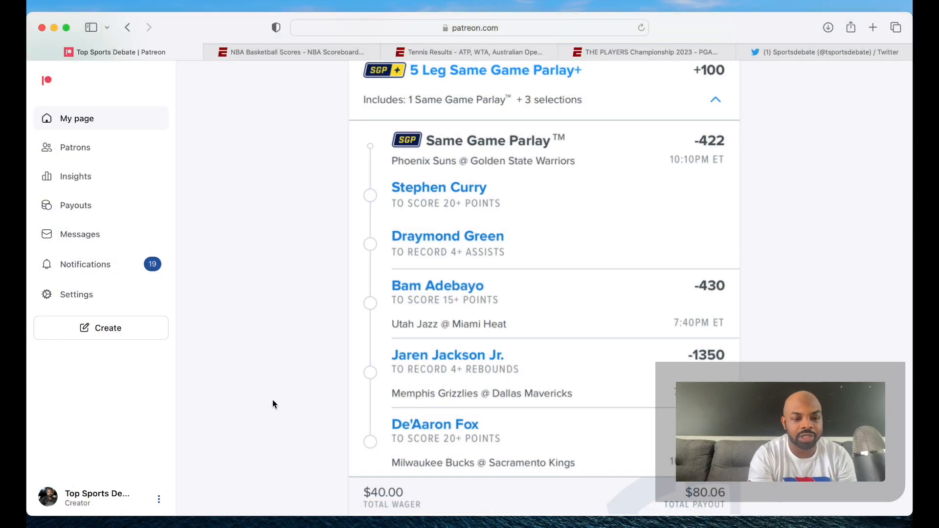
# Step: Scroll down to the $10 slip in the 'Parlay of the day 3-13-23' post
pyautogui.scroll(-3)
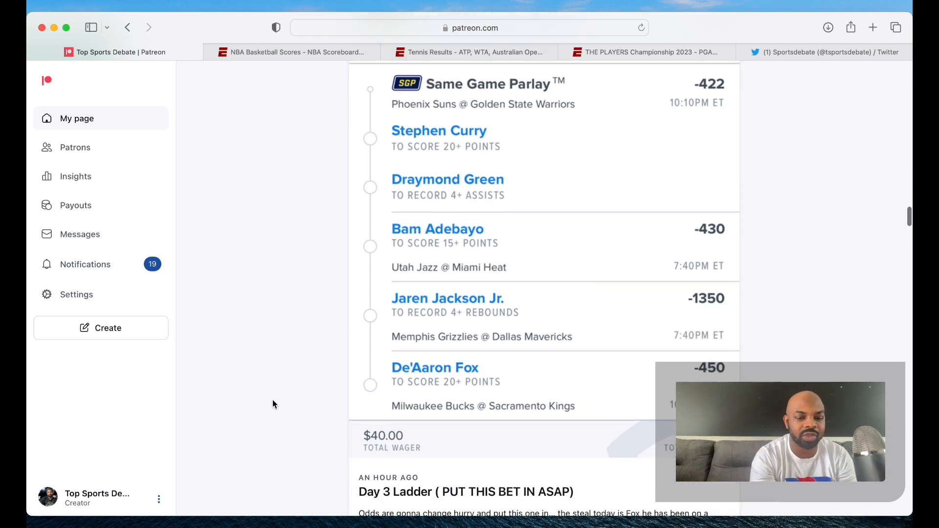
pyautogui.scroll(-3)
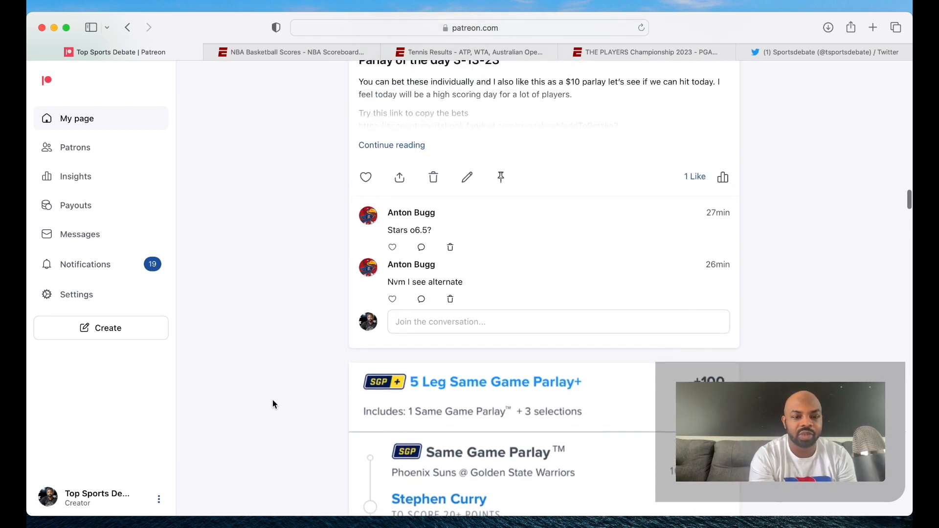
pyautogui.scroll(-3)
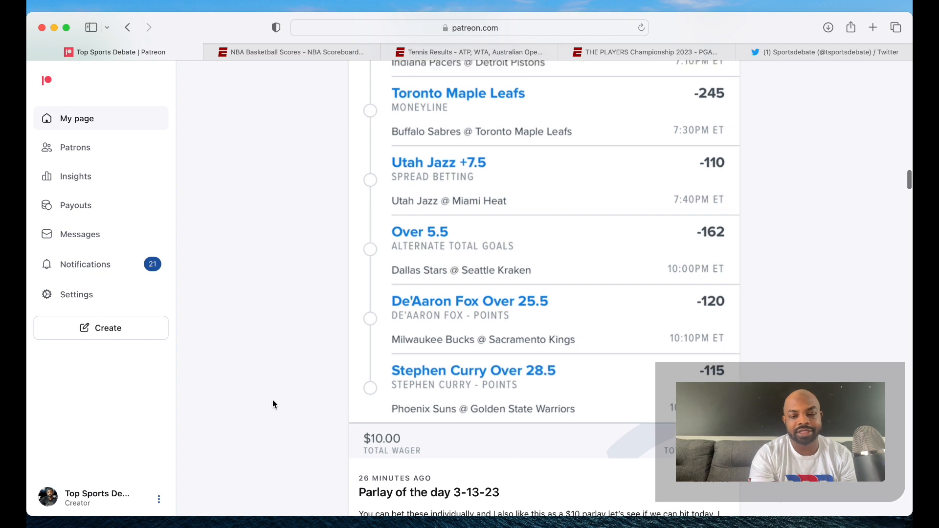
# Step: Scroll through the Parlay of the day 3-13-23 post's legs and payout
pyautogui.scroll(3)
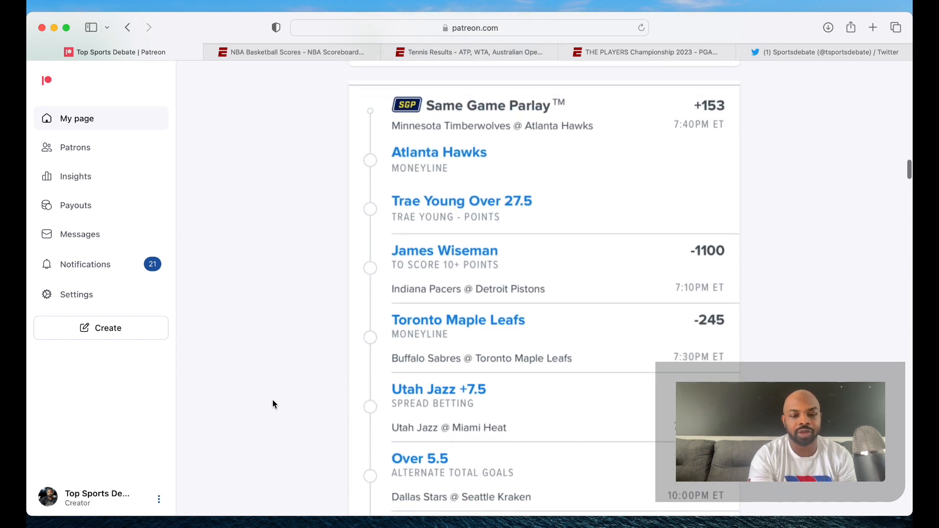
pyautogui.scroll(-3)
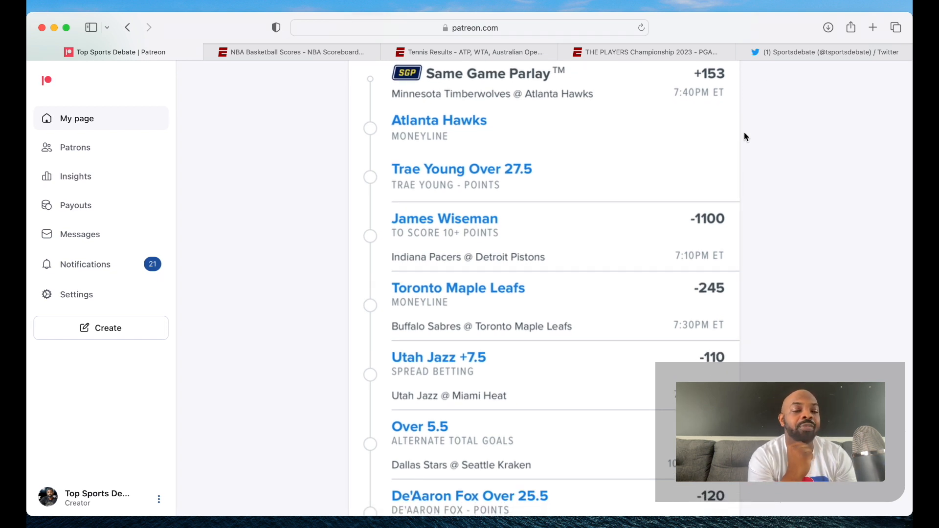
pyautogui.moveTo(408, 248)
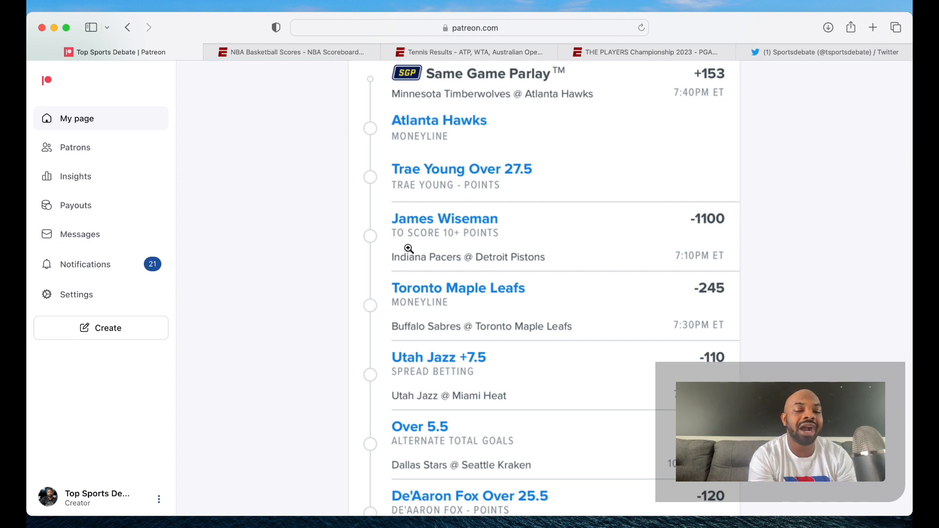
pyautogui.scroll(-3)
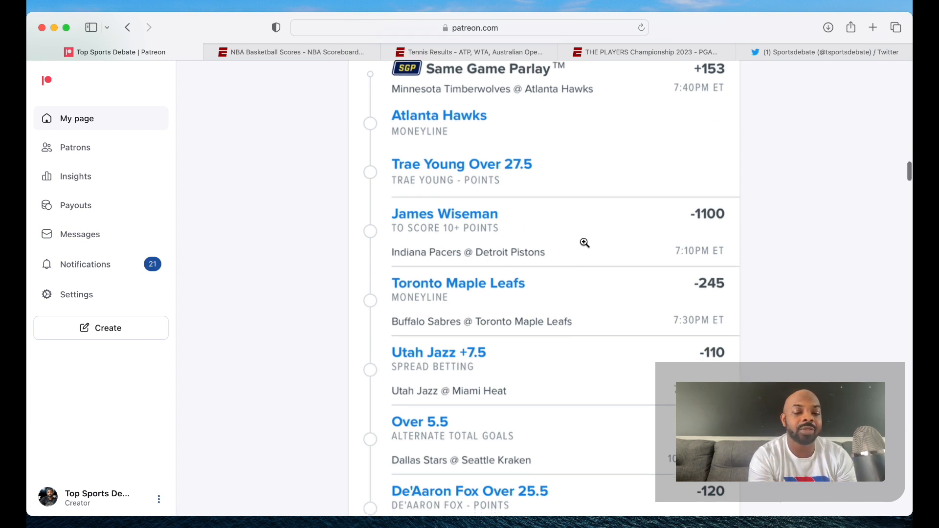
pyautogui.scroll(-3)
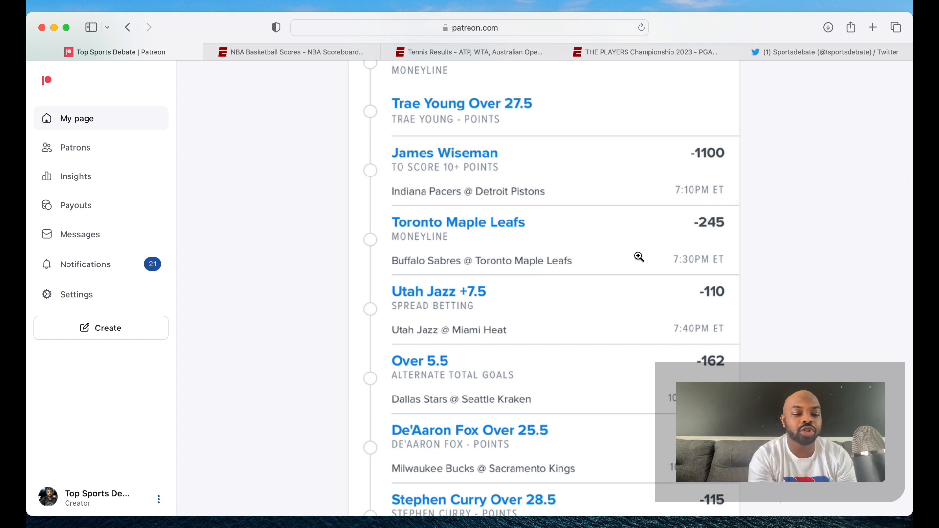
pyautogui.scroll(-3)
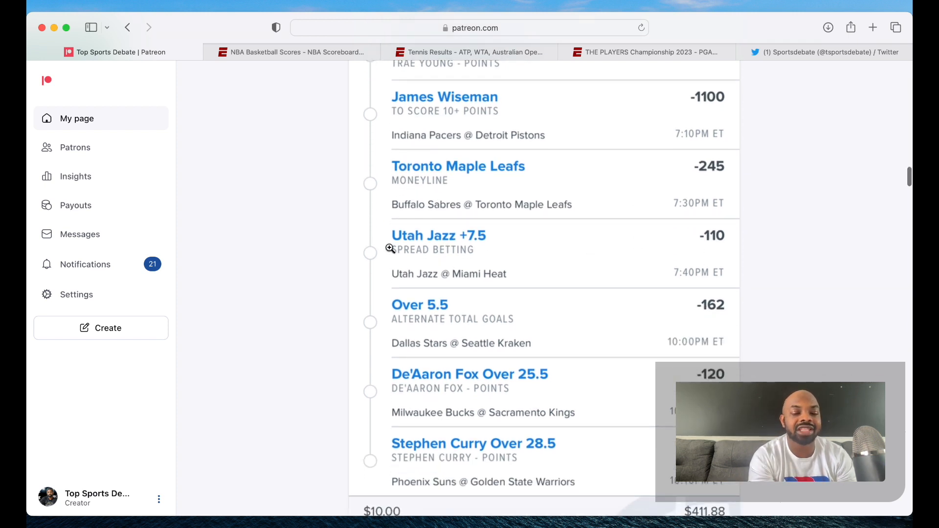
pyautogui.moveTo(549, 323)
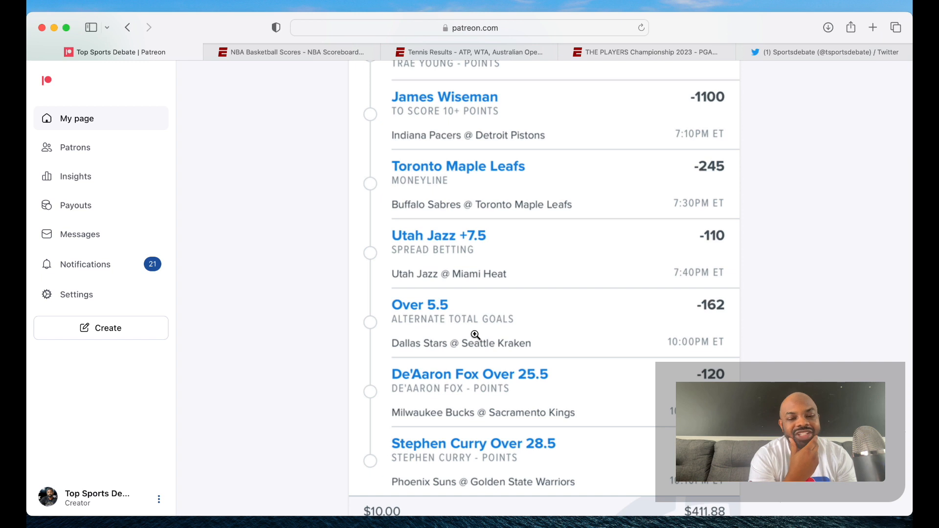
pyautogui.scroll(-3)
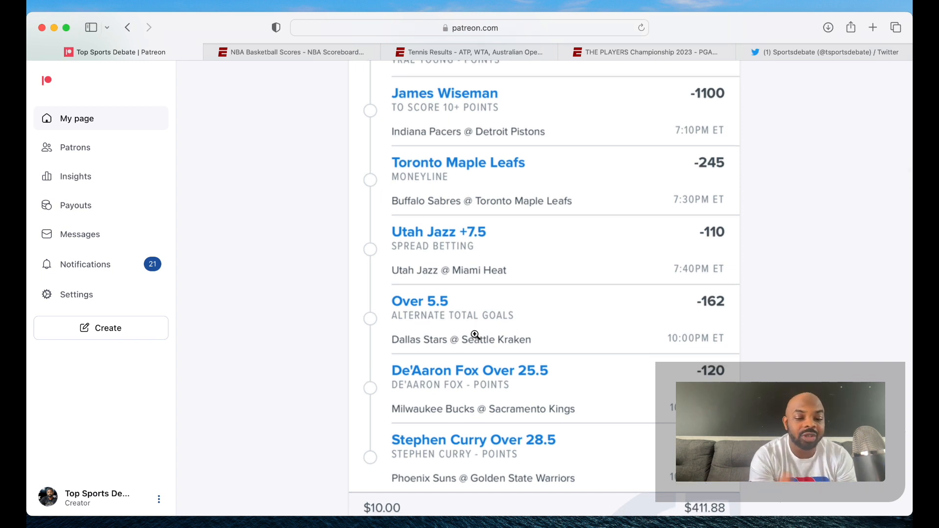
pyautogui.scroll(-3)
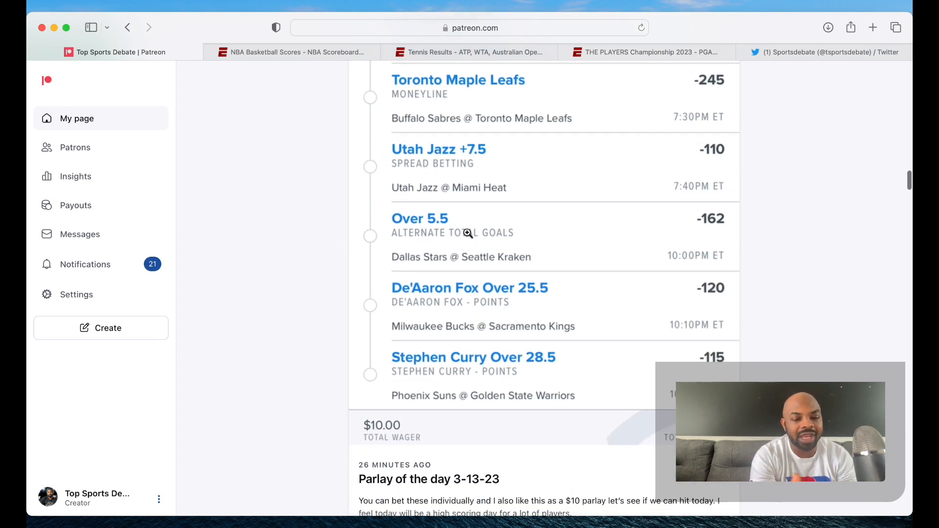
pyautogui.scroll(-3)
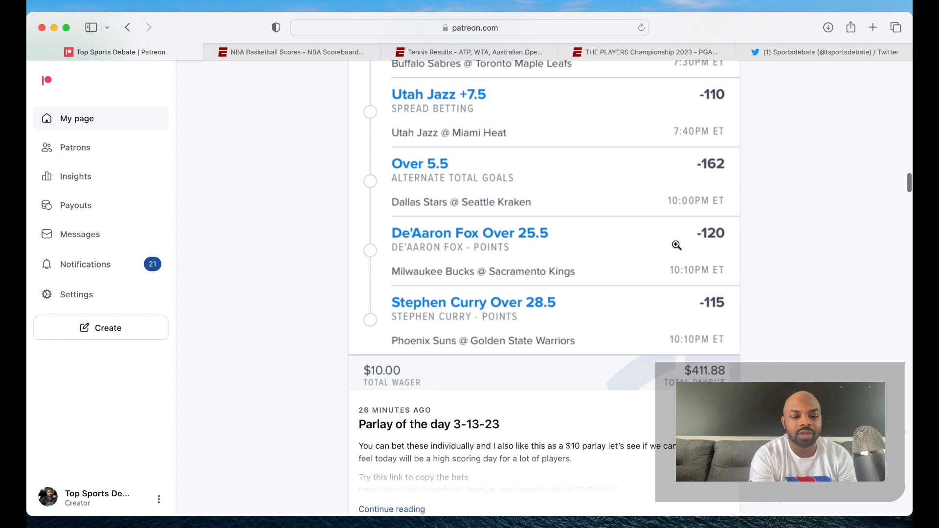
pyautogui.moveTo(671, 251)
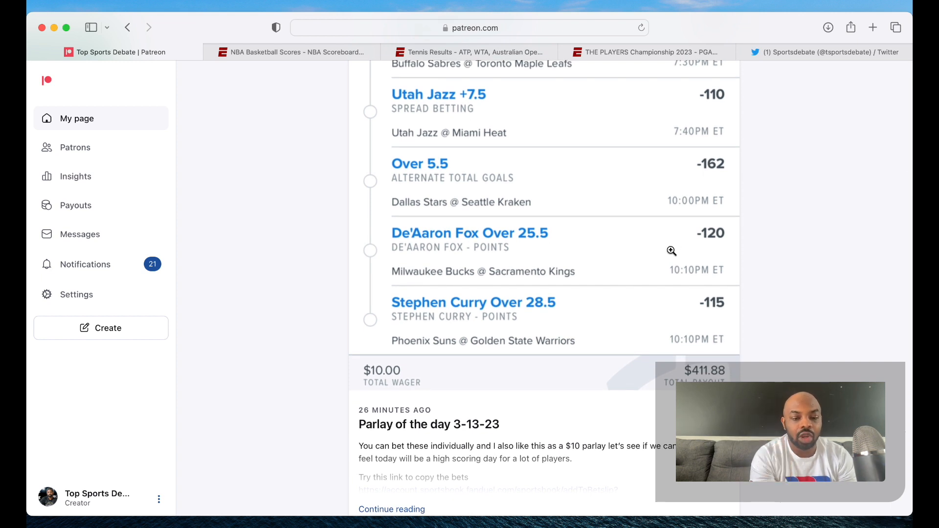
pyautogui.moveTo(669, 344)
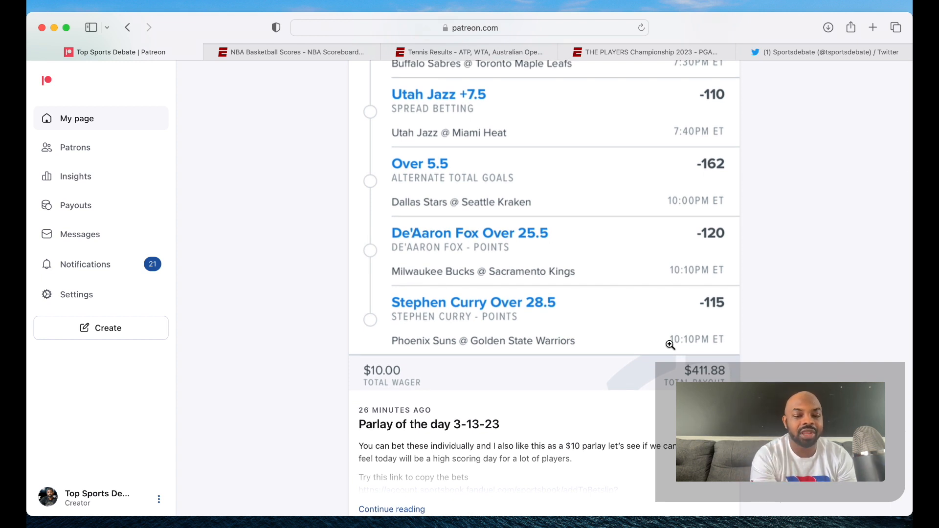
pyautogui.moveTo(708, 326)
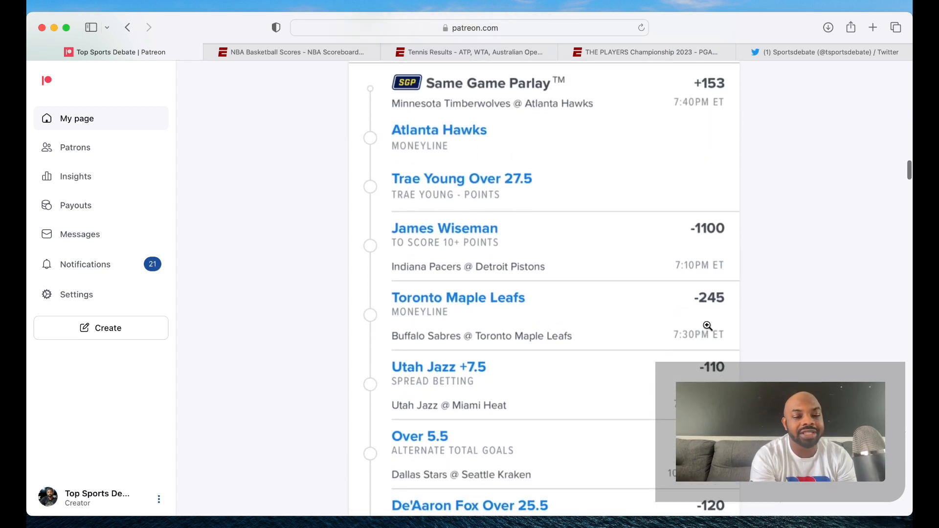
pyautogui.scroll(-3)
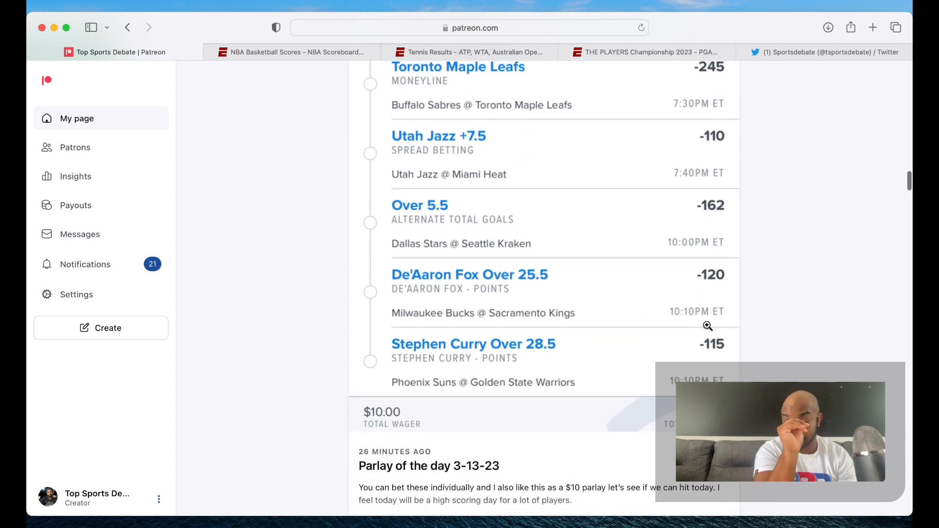
pyautogui.scroll(-3)
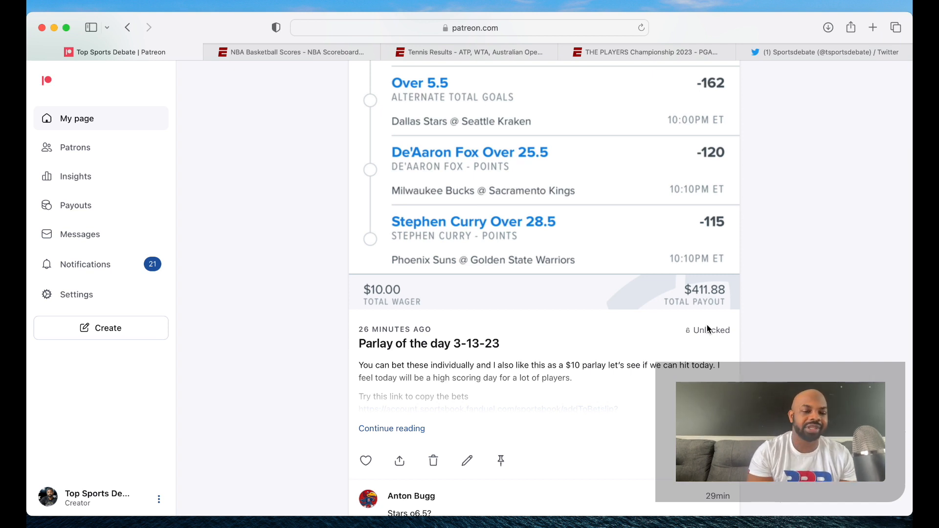
pyautogui.scroll(3)
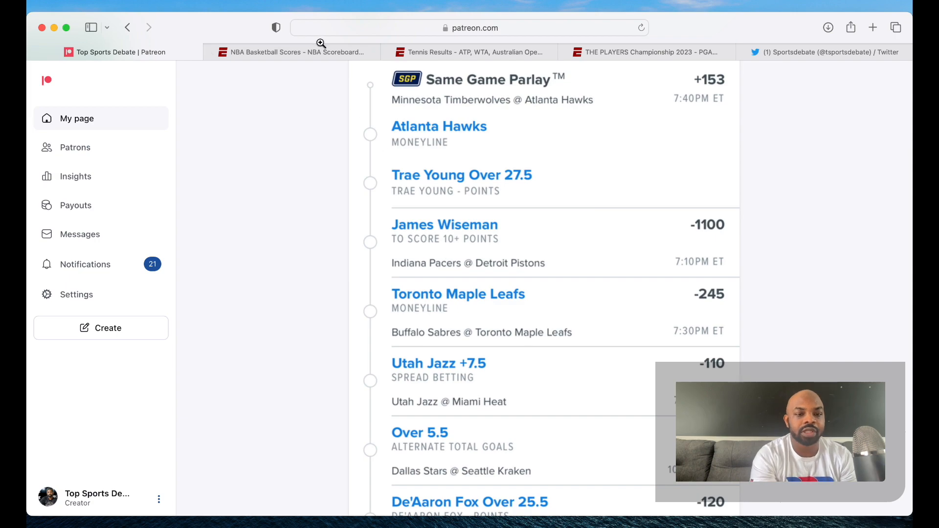
# Step: Check the NBA scoreboard, then switch to ESPN's March 12, 2023 tennis results
pyautogui.click(294, 52)
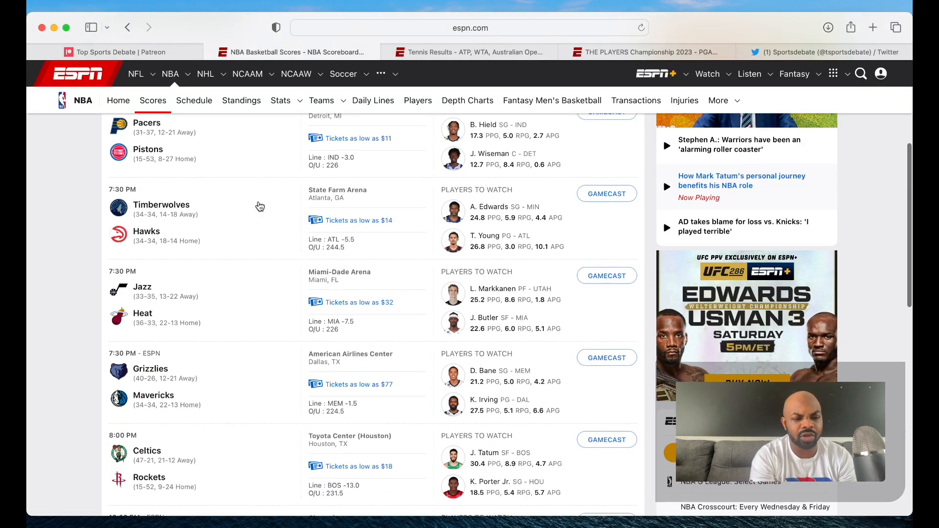
pyautogui.scroll(-3)
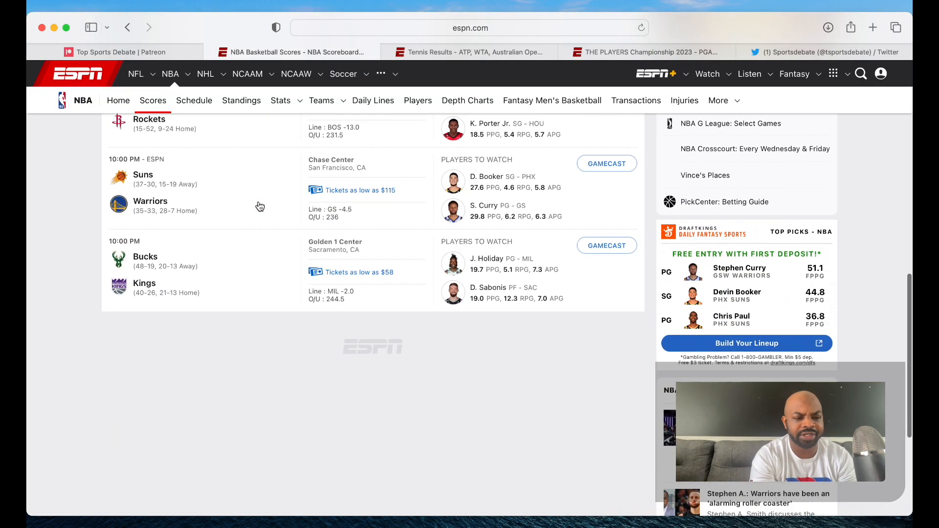
pyautogui.click(478, 52)
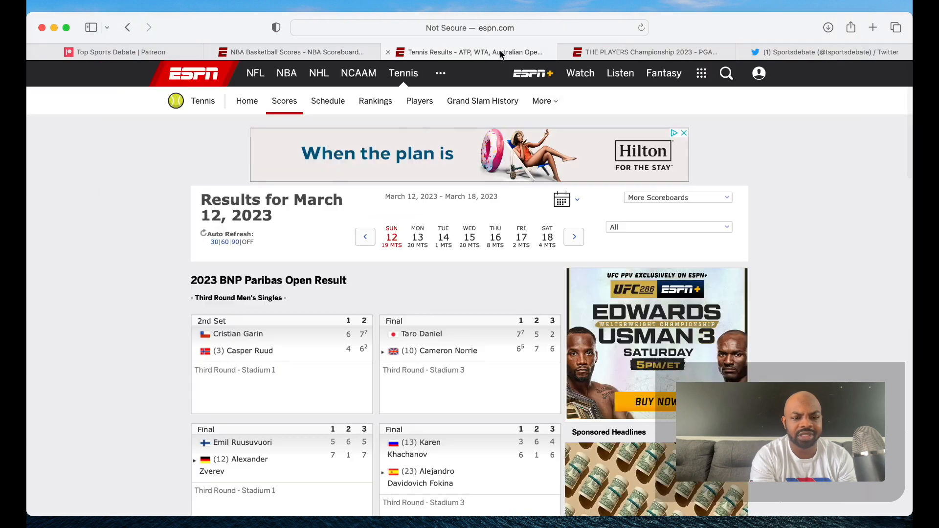
# Step: Scroll the third-round men's and women's singles cards down to Gauff over Noskova
pyautogui.scroll(-3)
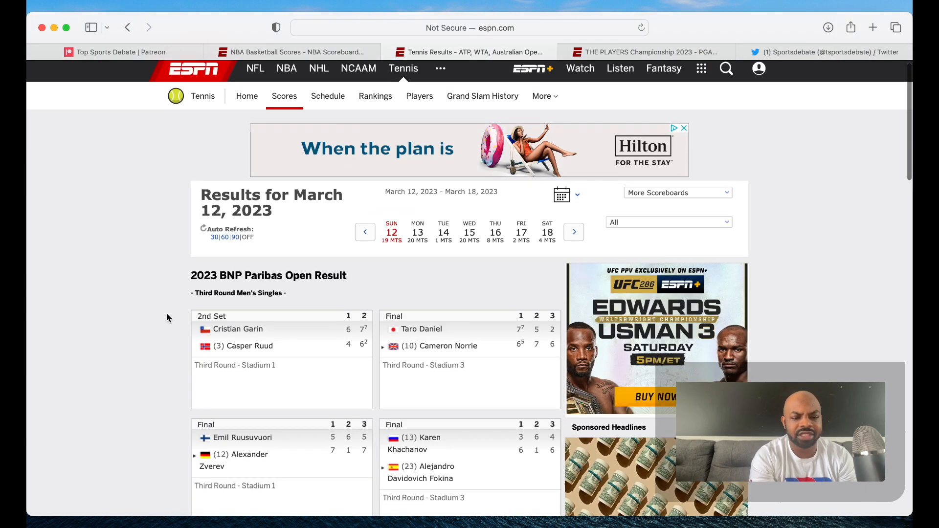
pyautogui.scroll(-3)
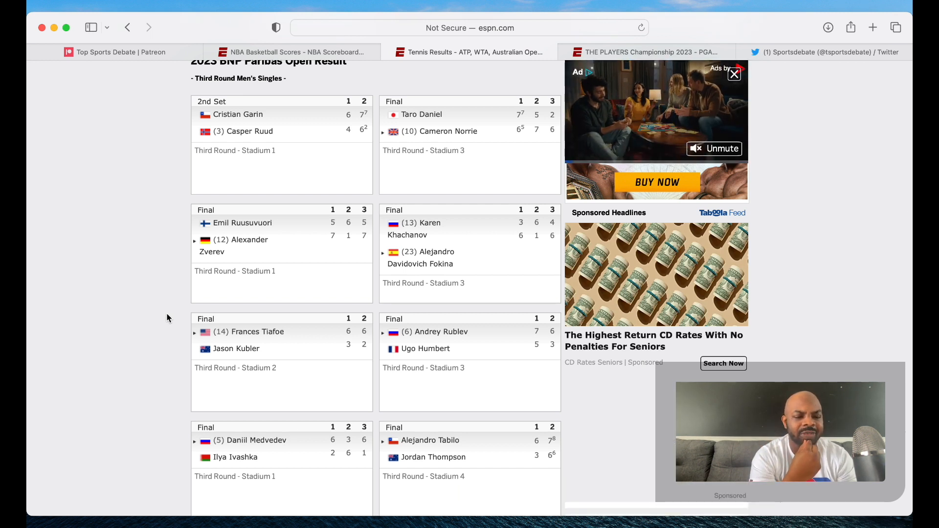
pyautogui.scroll(-3)
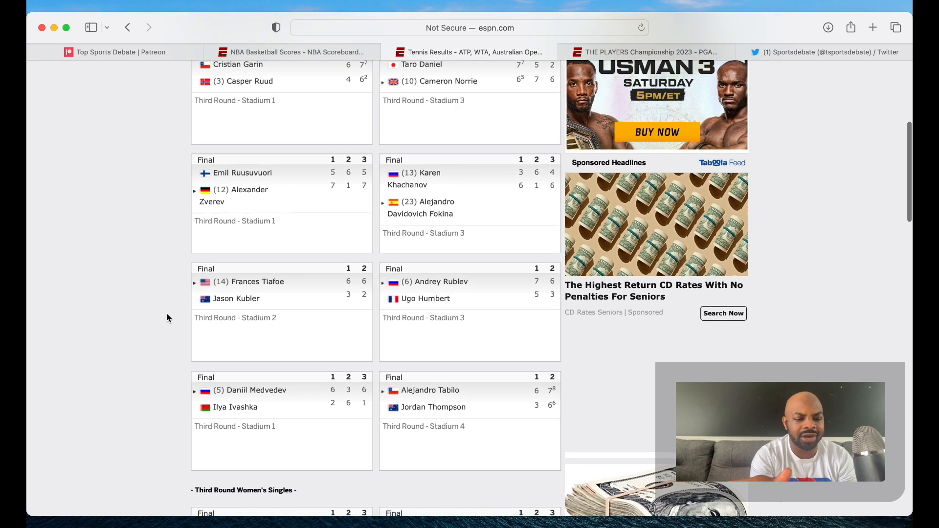
pyautogui.scroll(-3)
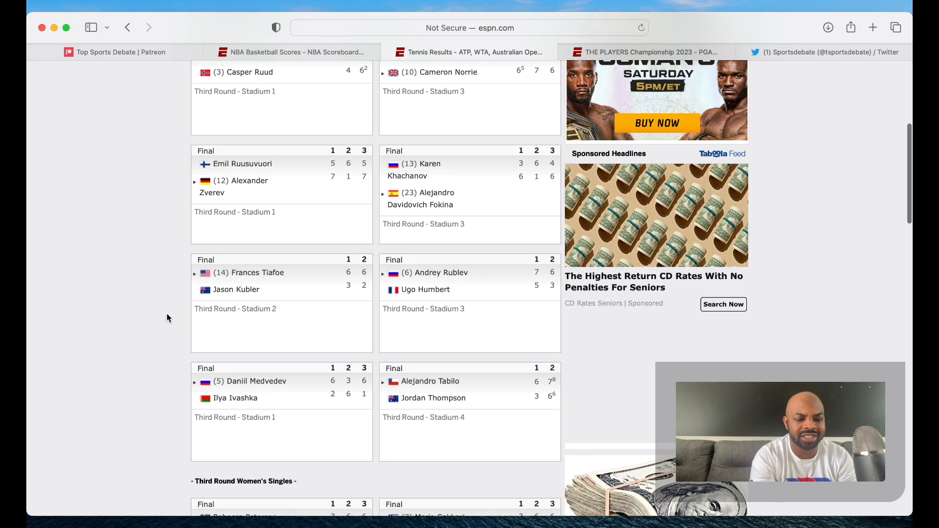
pyautogui.scroll(-3)
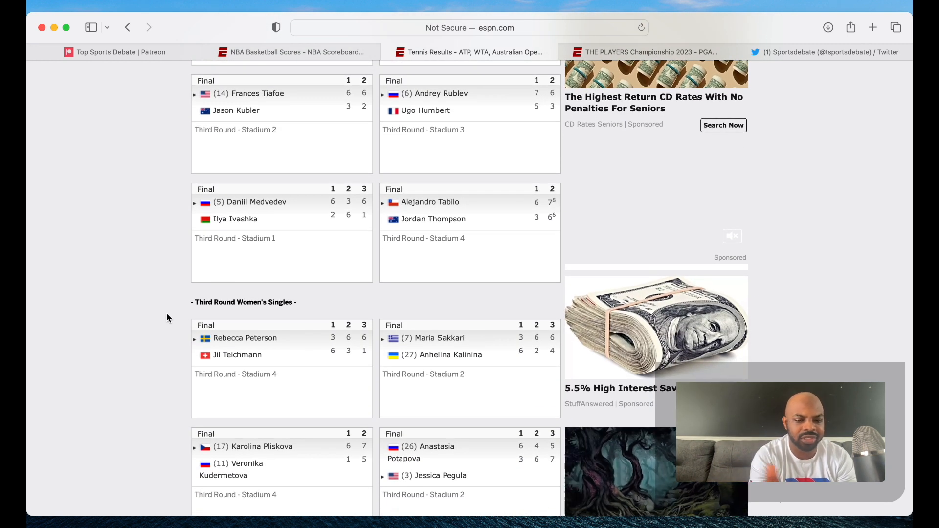
pyautogui.scroll(3)
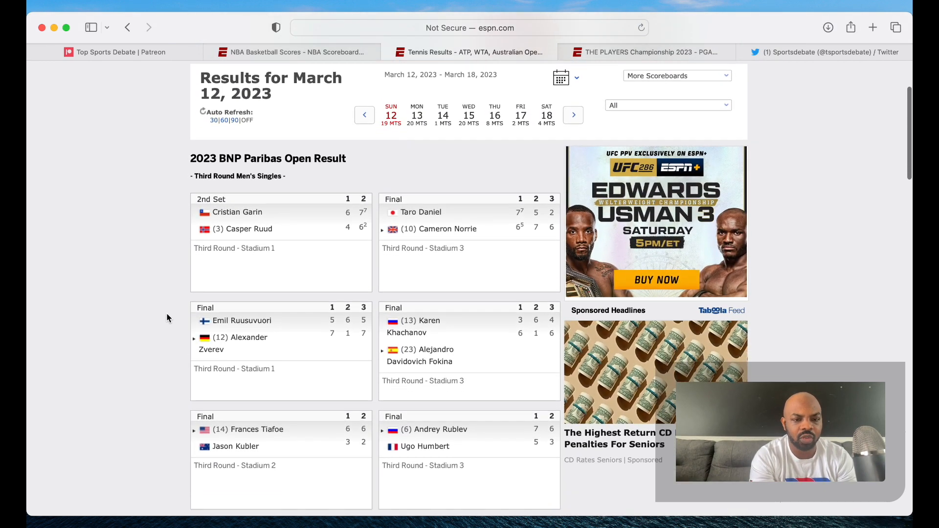
pyautogui.scroll(-3)
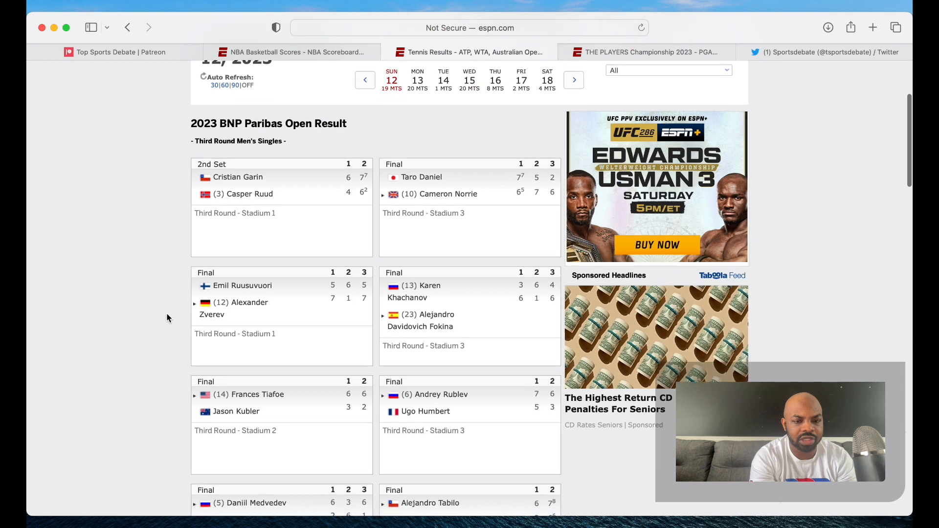
pyautogui.scroll(-3)
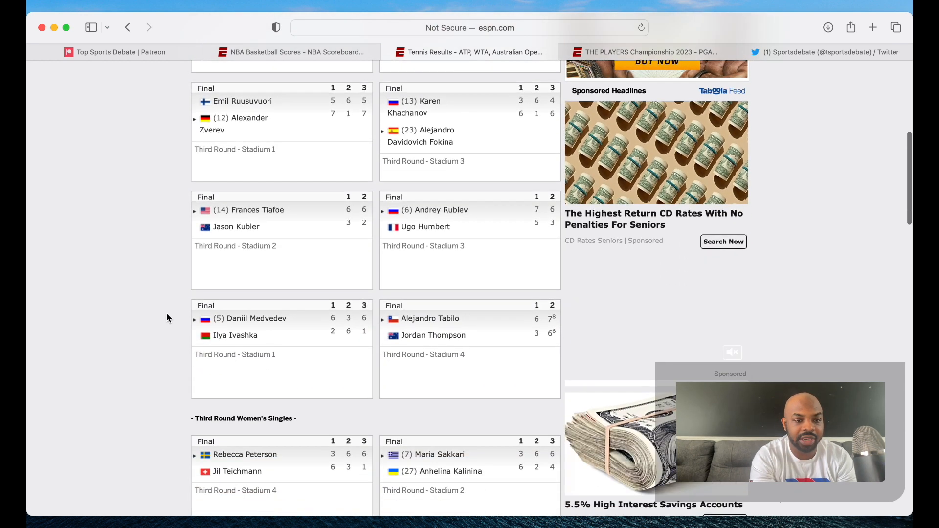
pyautogui.scroll(-3)
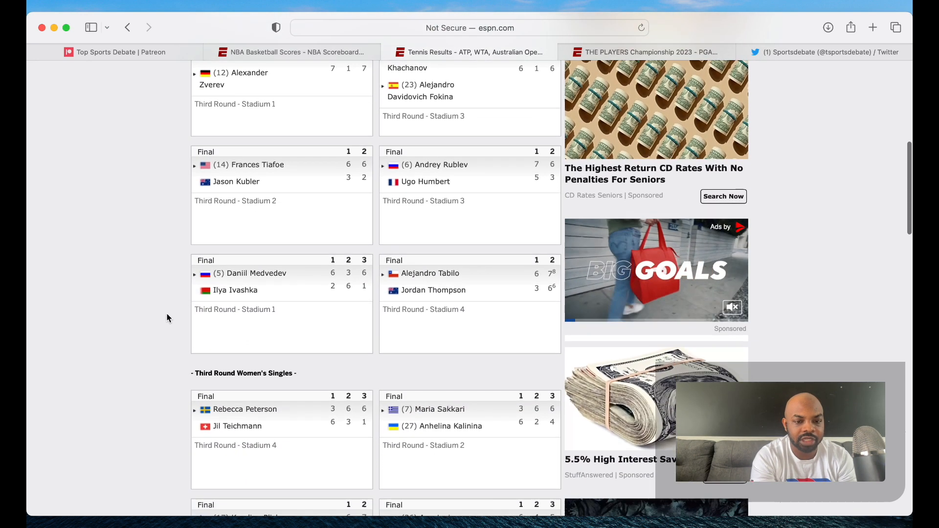
pyautogui.scroll(-3)
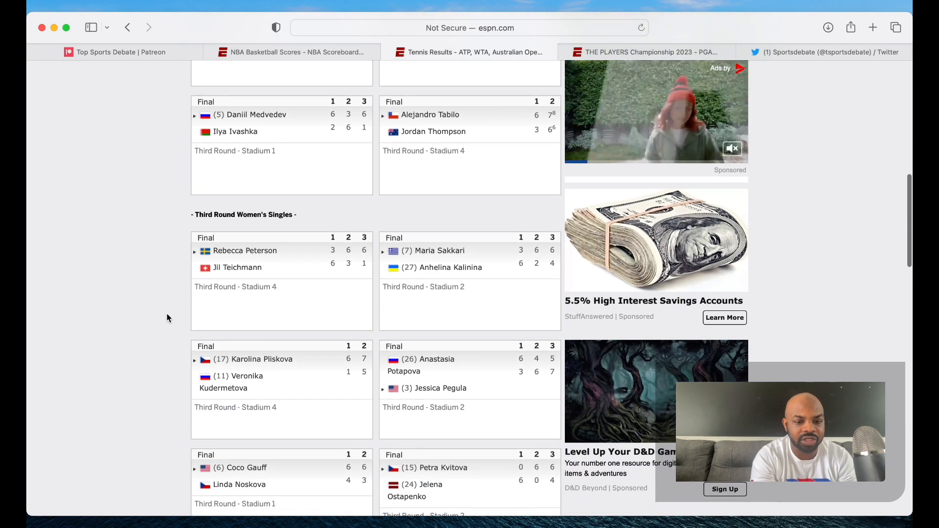
pyautogui.scroll(-3)
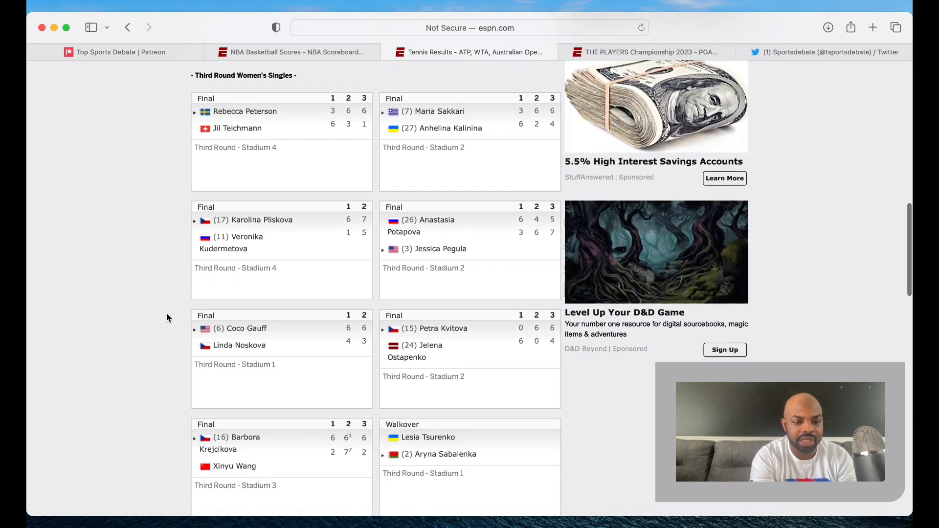
pyautogui.scroll(-3)
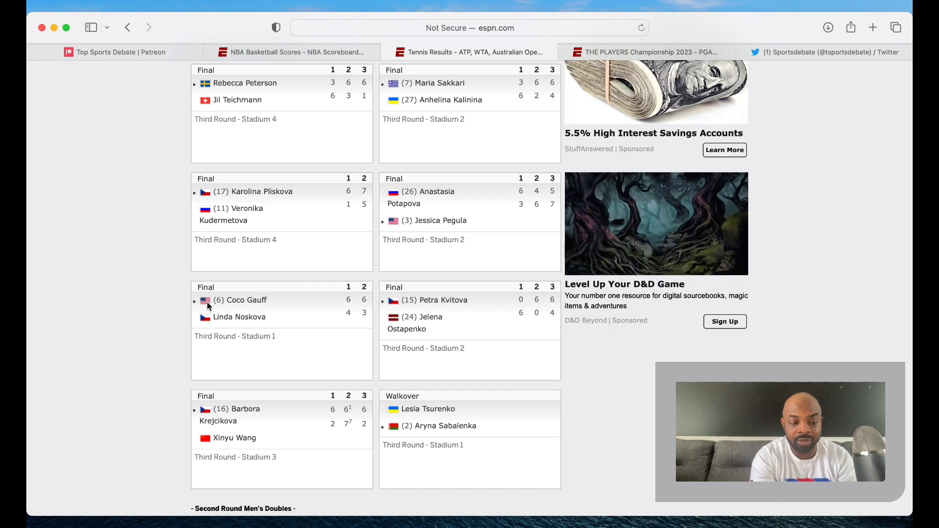
pyautogui.moveTo(157, 277)
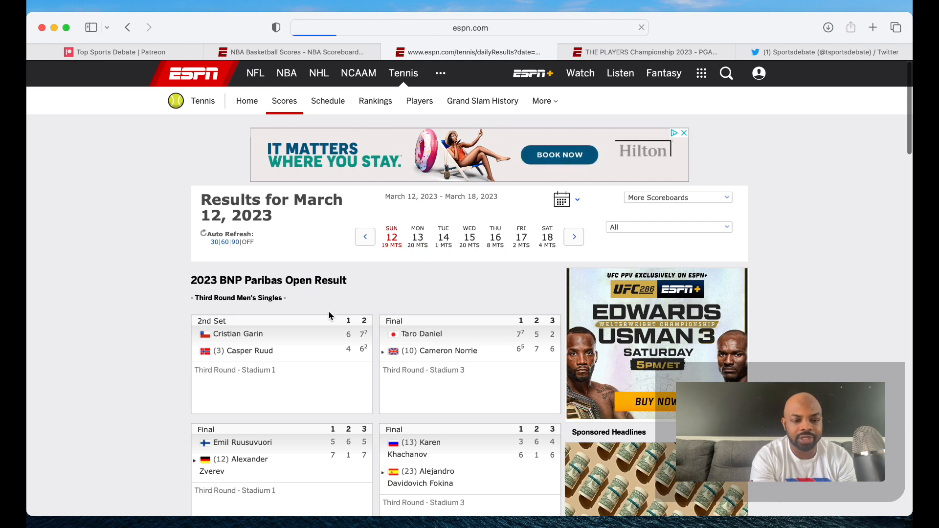
# Step: Show March 14 tennis results, then open the PLAYERS Championship 2023 leaderboard
pyautogui.click(443, 234)
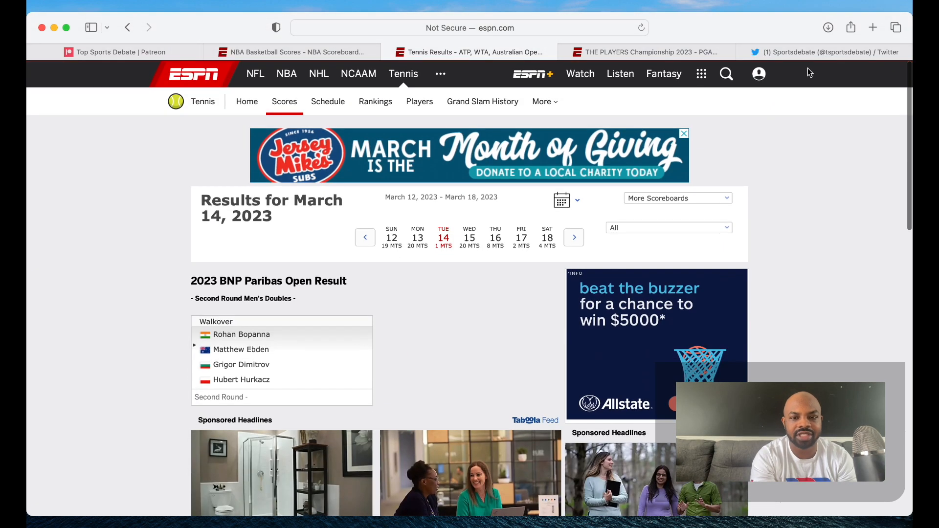
pyautogui.click(655, 52)
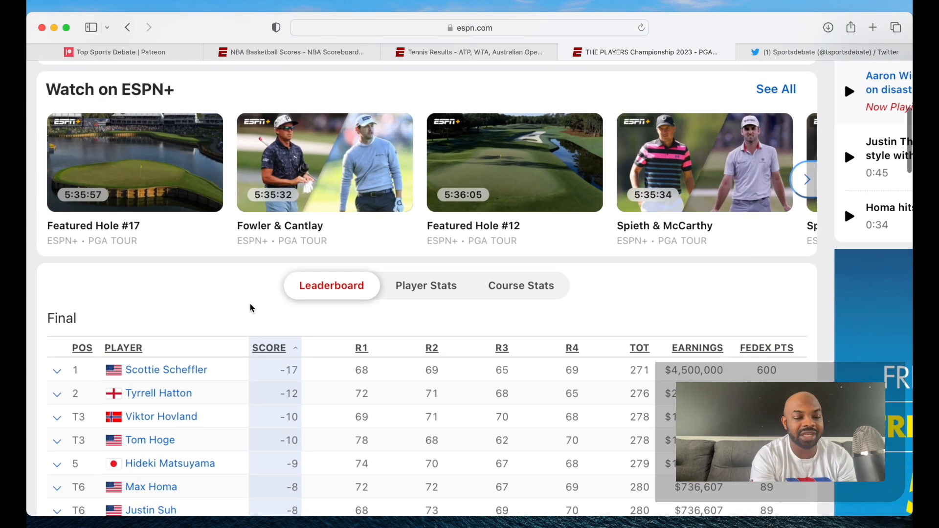
pyautogui.scroll(-3)
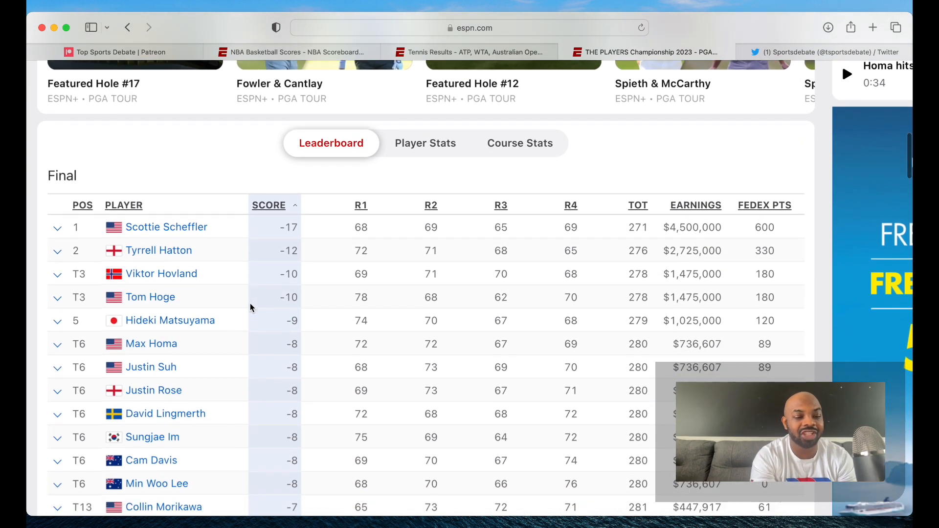
pyautogui.scroll(-3)
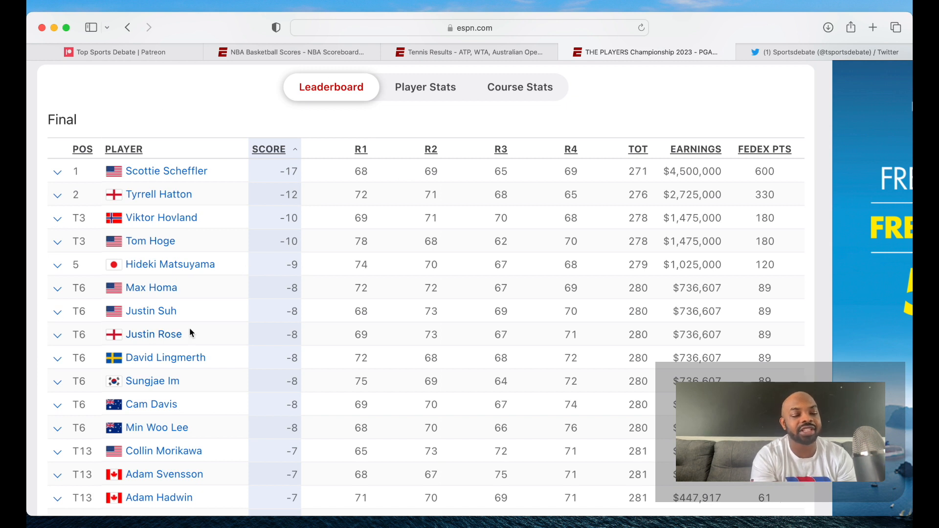
pyautogui.moveTo(118, 391)
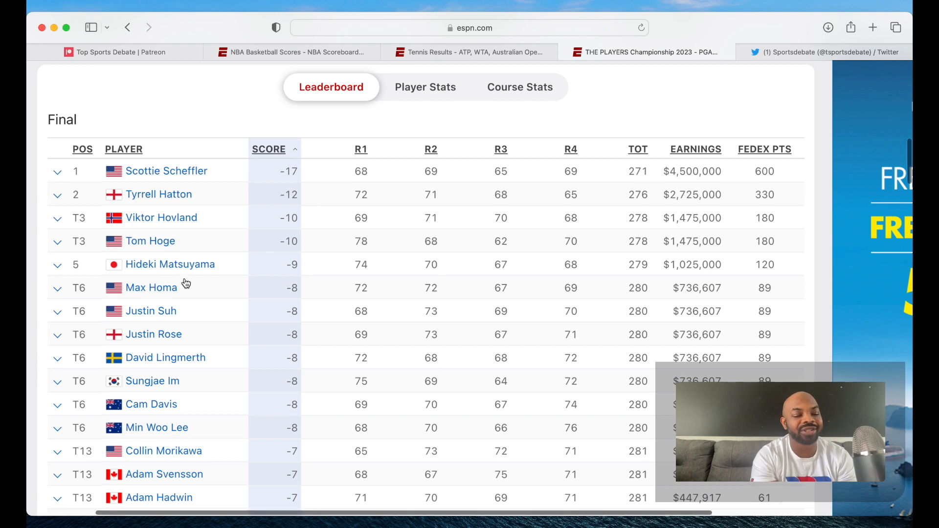
pyautogui.scroll(-3)
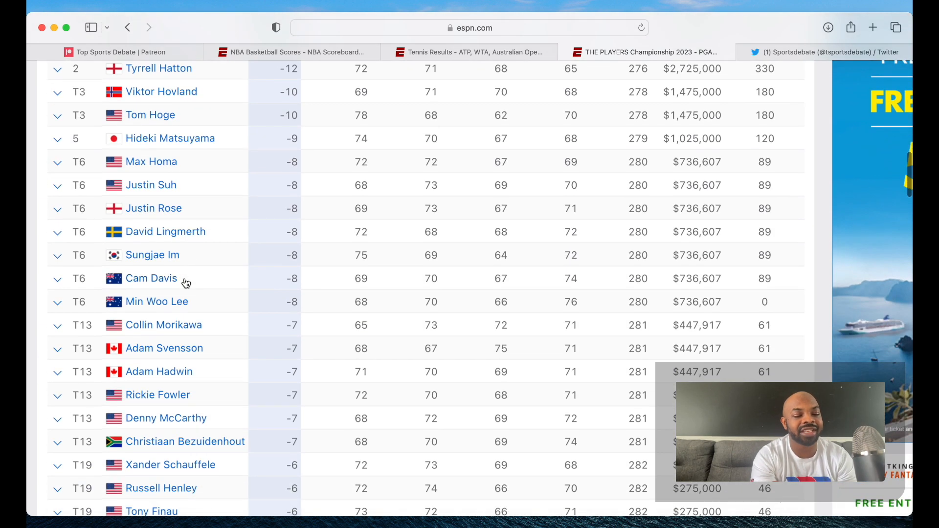
pyautogui.moveTo(184, 395)
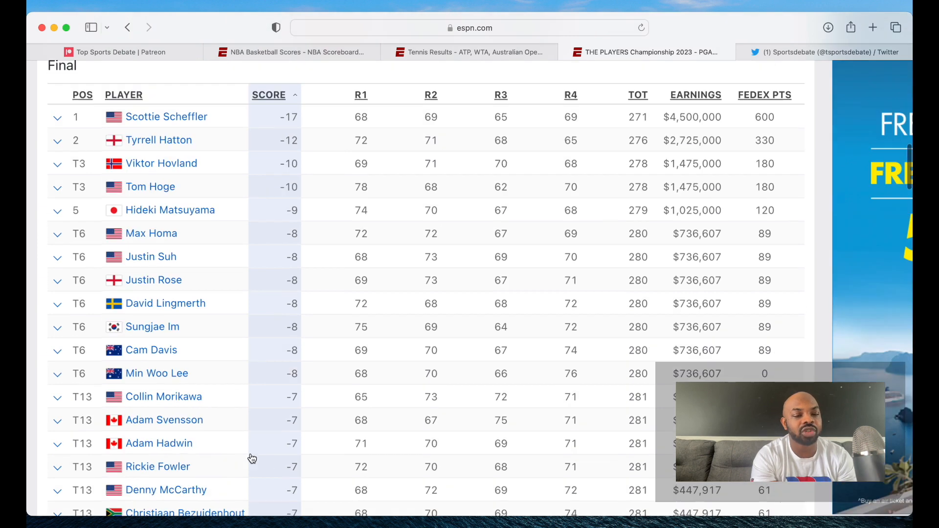
pyautogui.scroll(3)
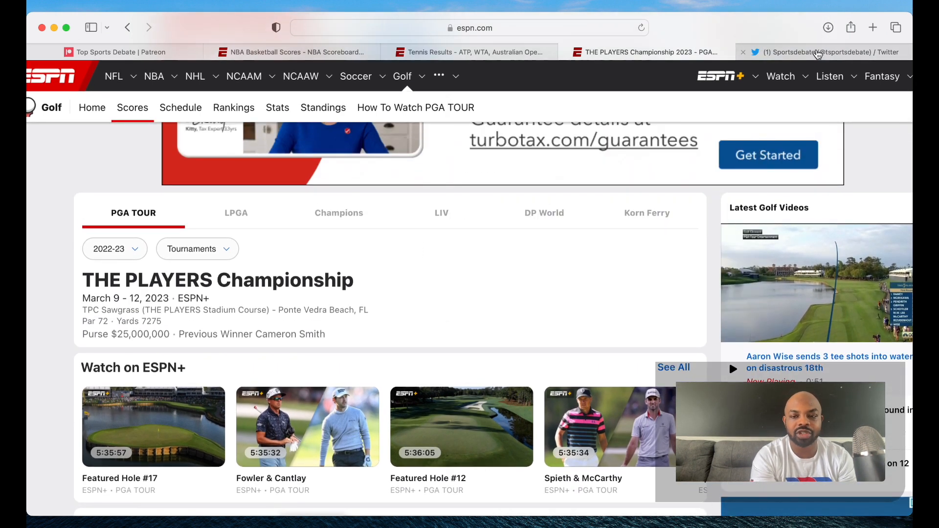
# Step: Scroll the Sportsdebate Twitter profile, then switch back to the Top Sports Debate Patreon page
pyautogui.click(824, 52)
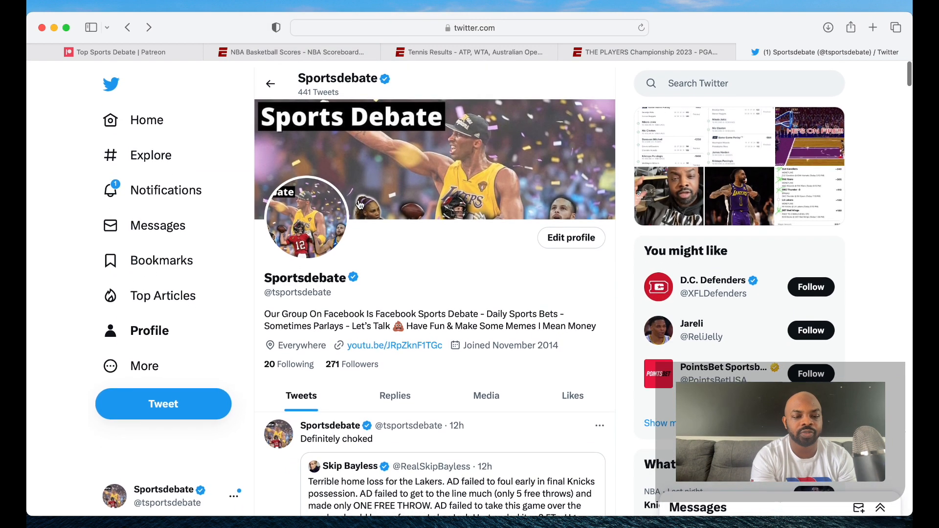
pyautogui.scroll(-3)
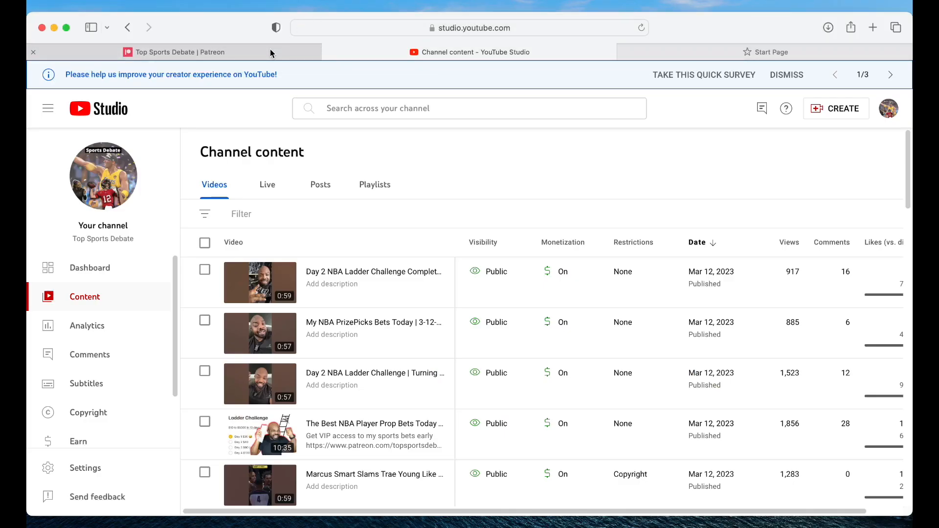
pyautogui.click(176, 52)
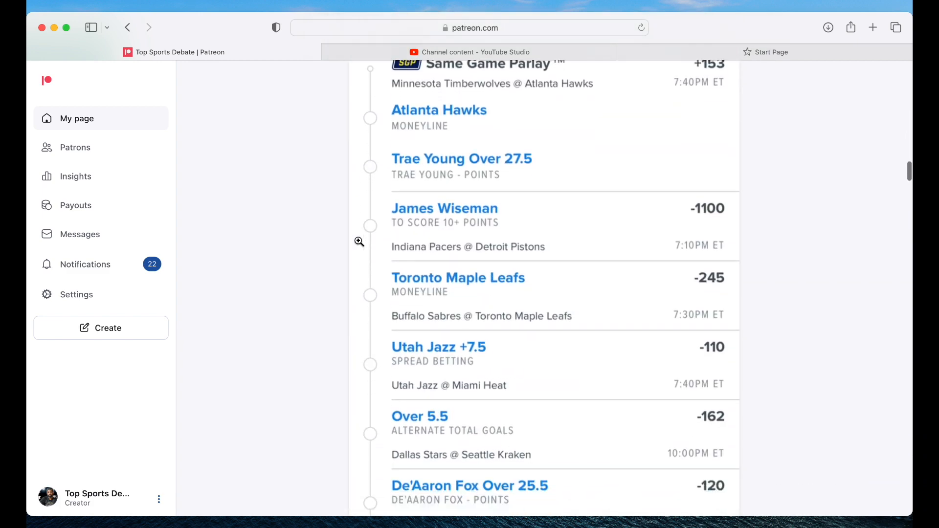
pyautogui.scroll(-3)
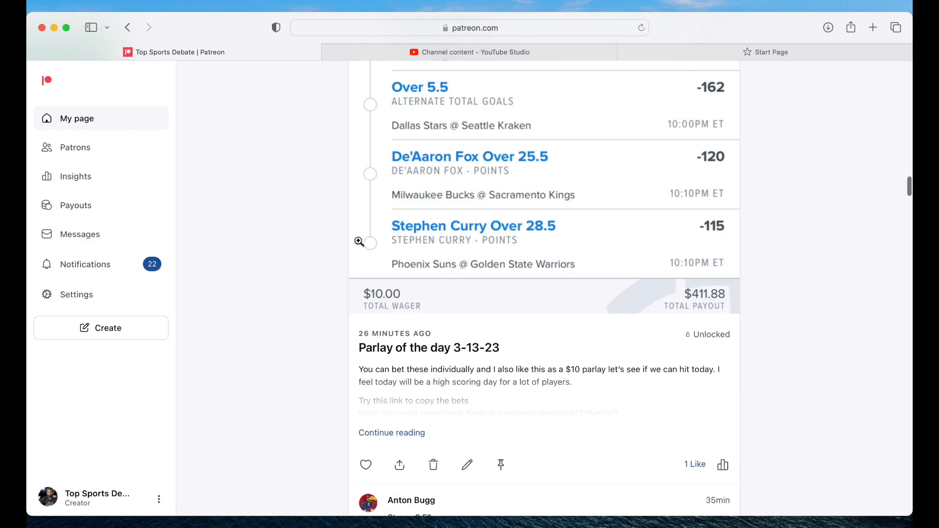
pyautogui.scroll(-3)
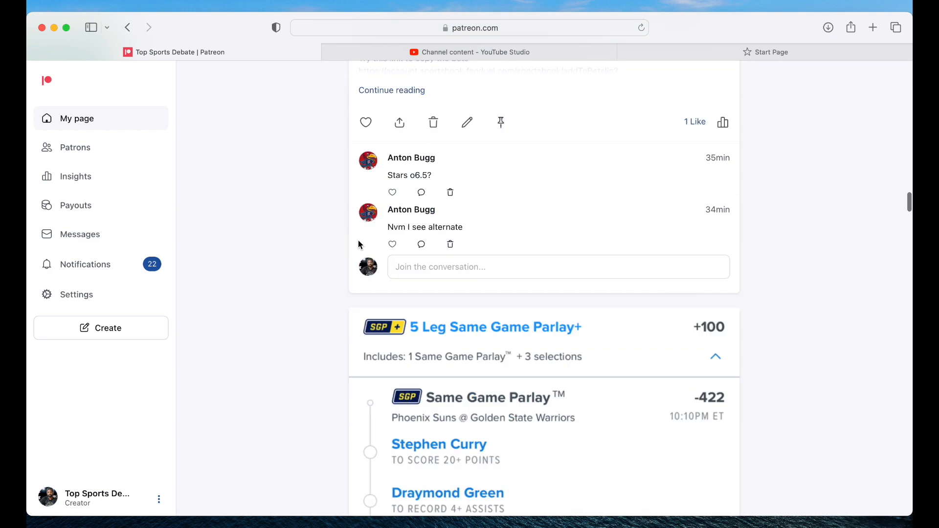
pyautogui.scroll(-3)
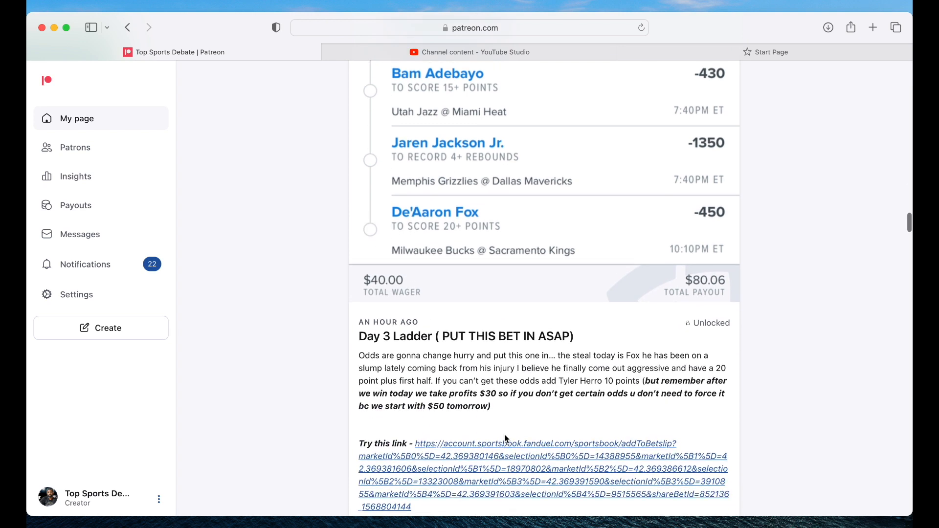
pyautogui.scroll(-3)
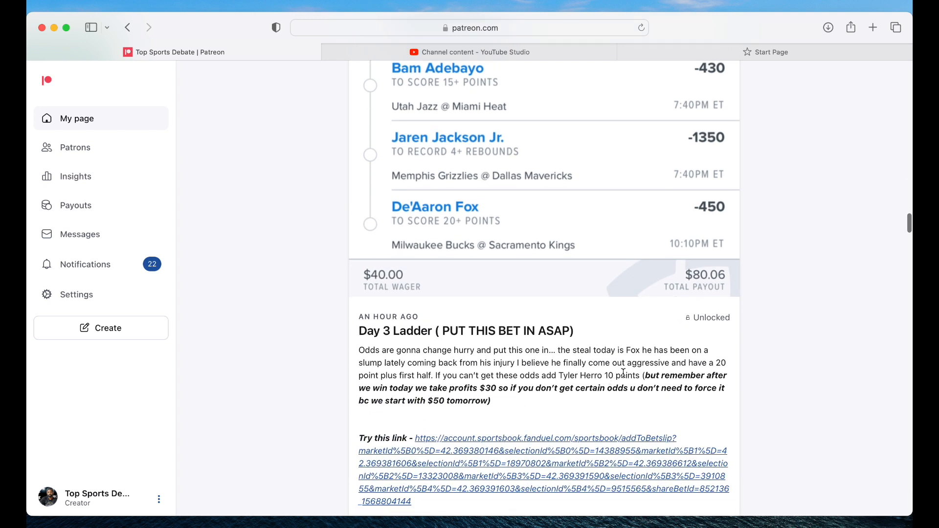
pyautogui.moveTo(555, 375); pyautogui.dragTo(639, 375)
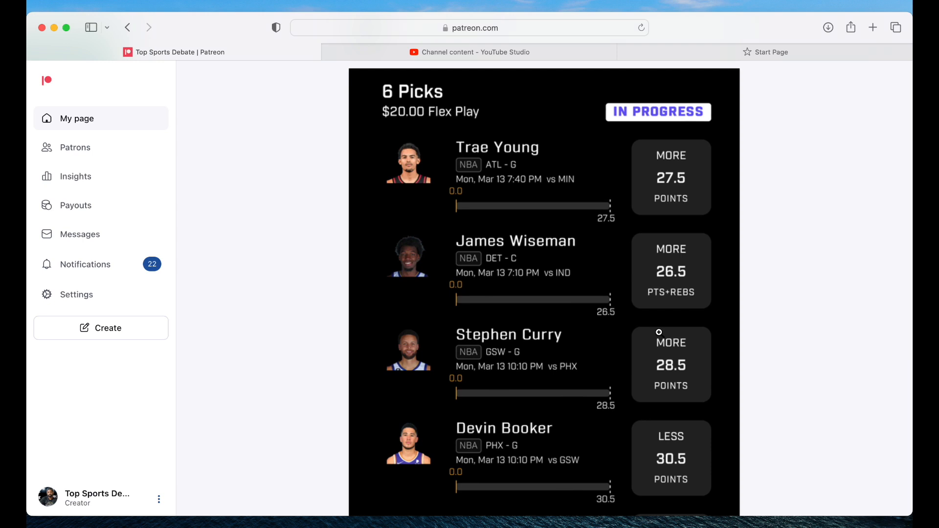
pyautogui.scroll(-3)
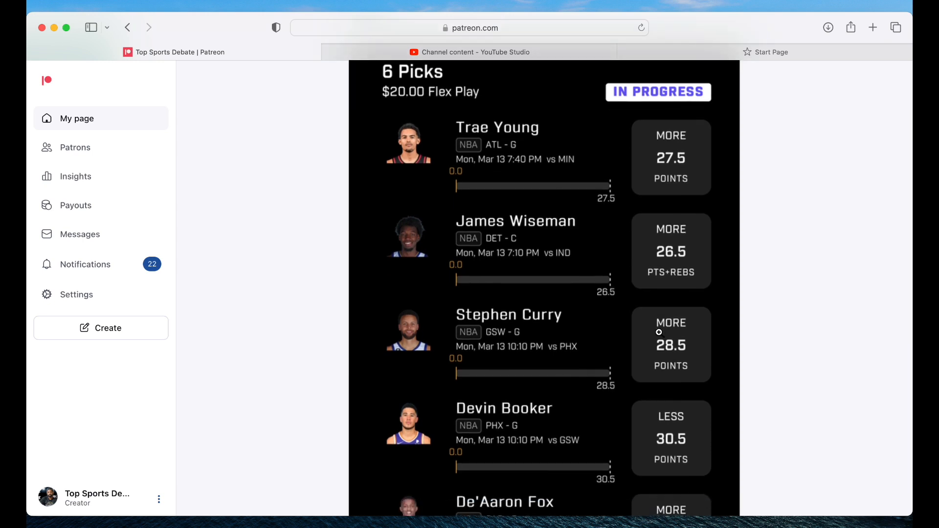
pyautogui.moveTo(608, 311)
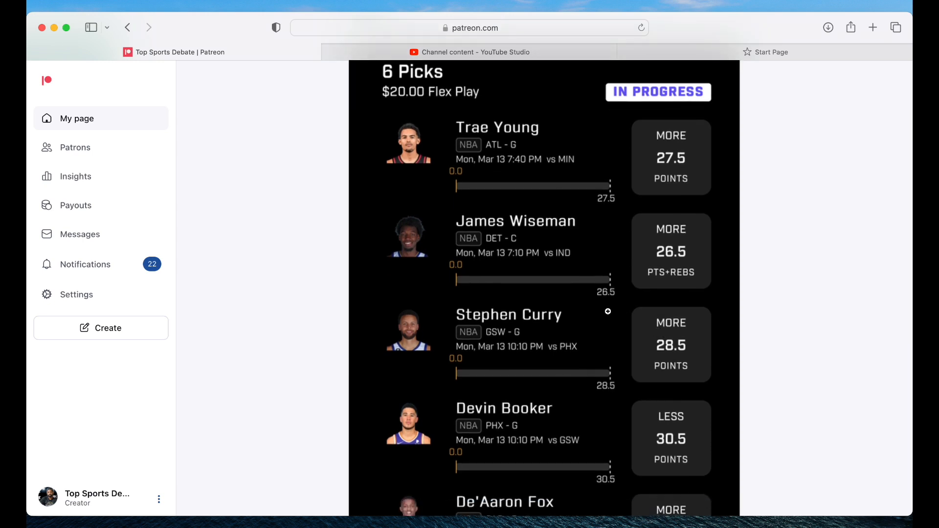
pyautogui.moveTo(664, 122)
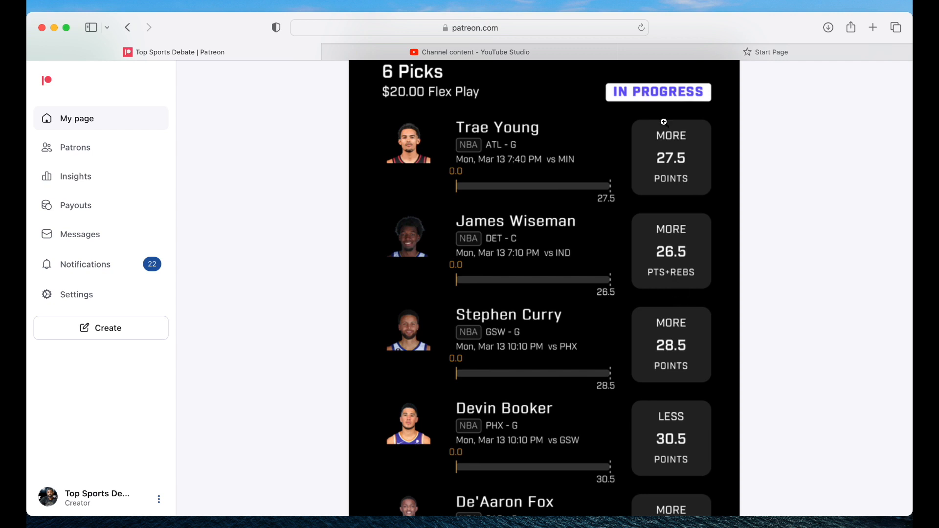
pyautogui.moveTo(654, 210)
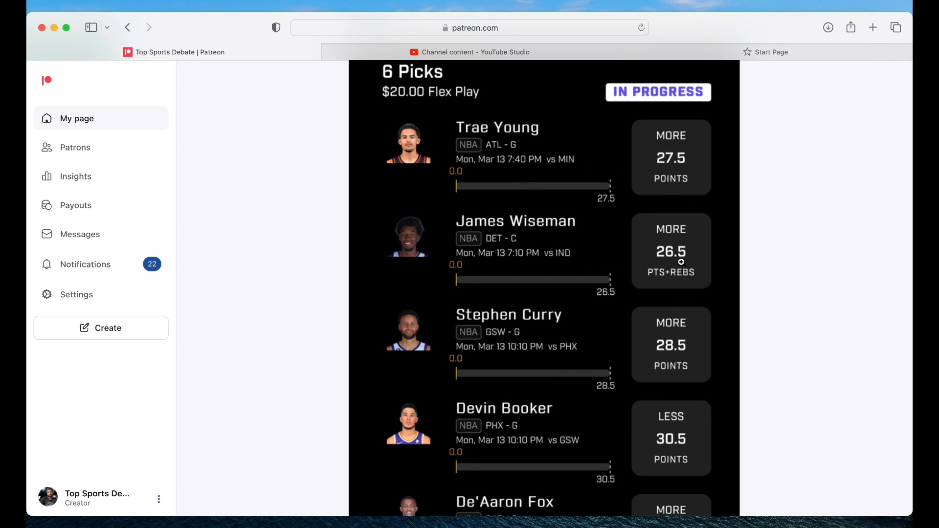
pyautogui.scroll(-3)
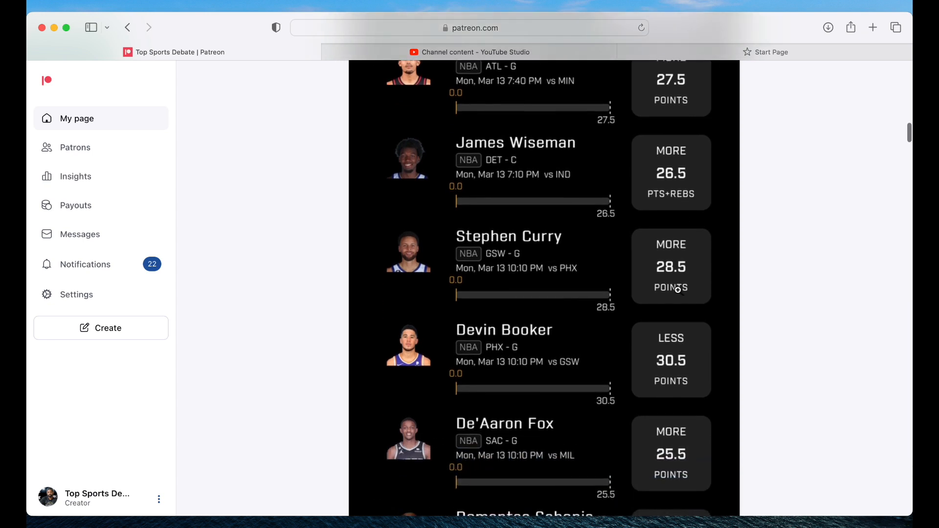
pyautogui.scroll(-3)
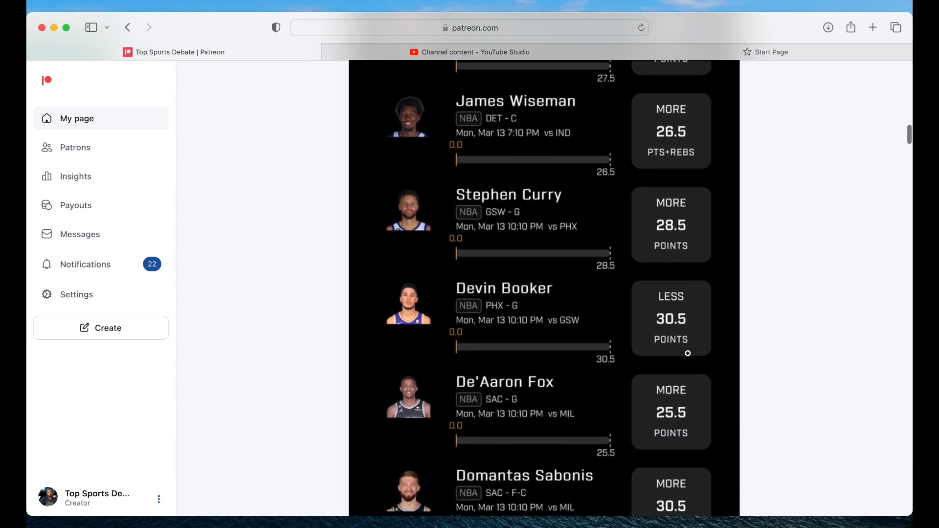
pyautogui.scroll(-3)
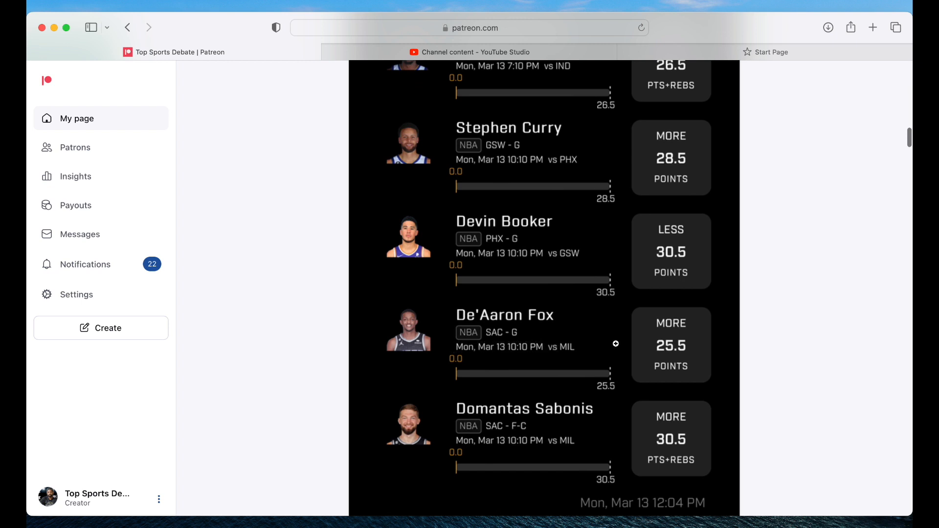
pyautogui.scroll(-3)
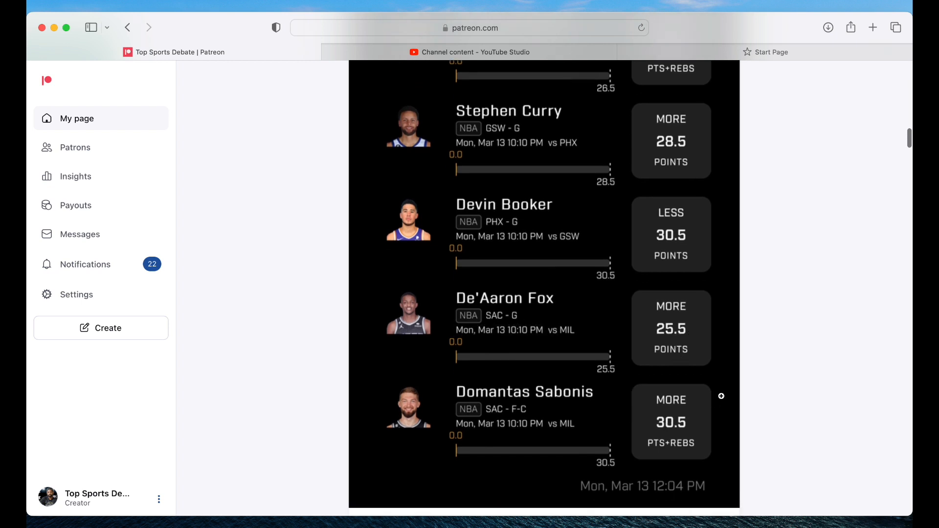
pyautogui.scroll(-3)
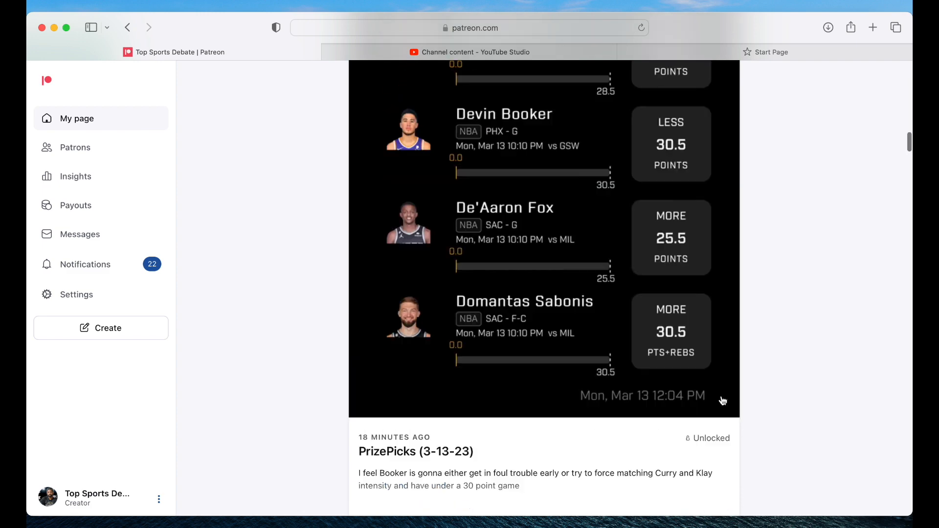